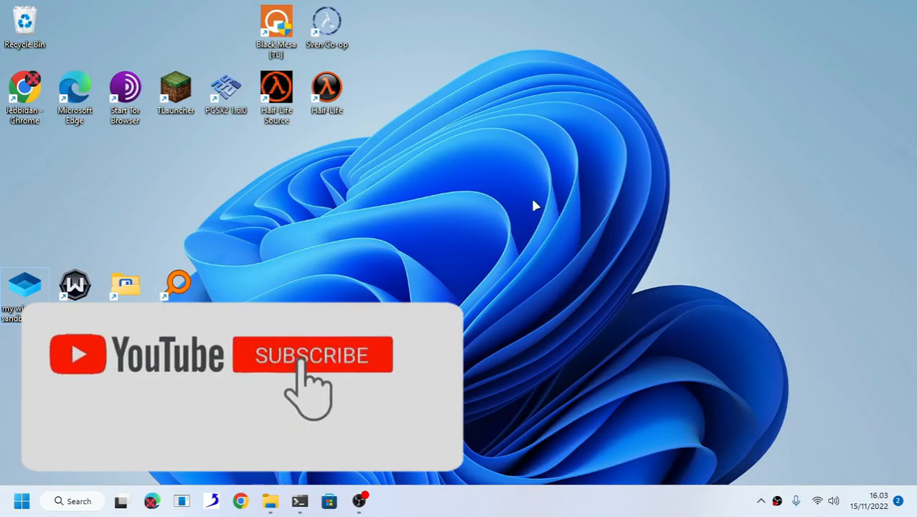
Step: Launch Windows Subsystem for Android Settings from the Start menu
left_click(312, 355)
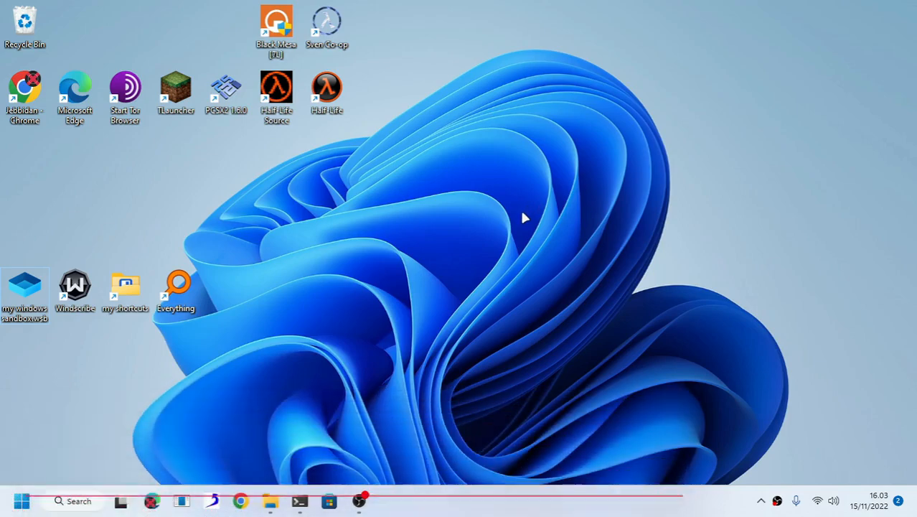
mouse_move(441, 283)
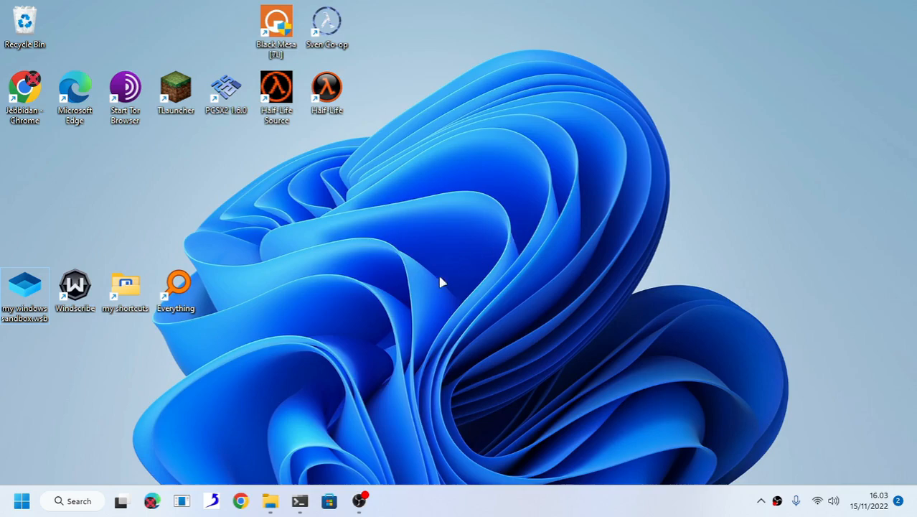
left_click(21, 501)
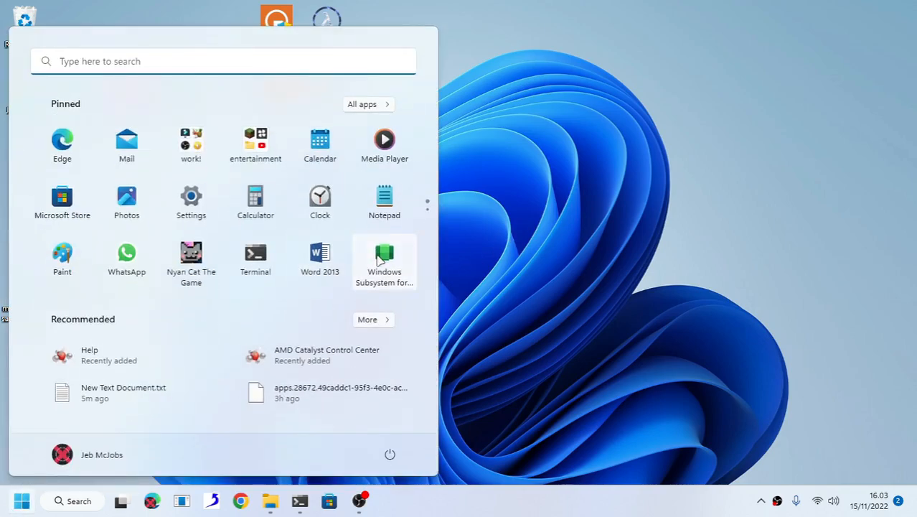
left_click(384, 258)
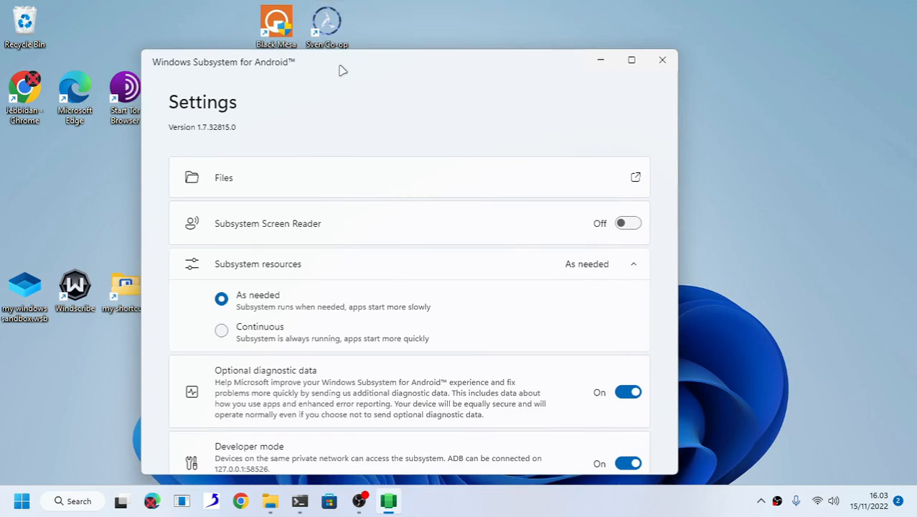
mouse_move(339, 76)
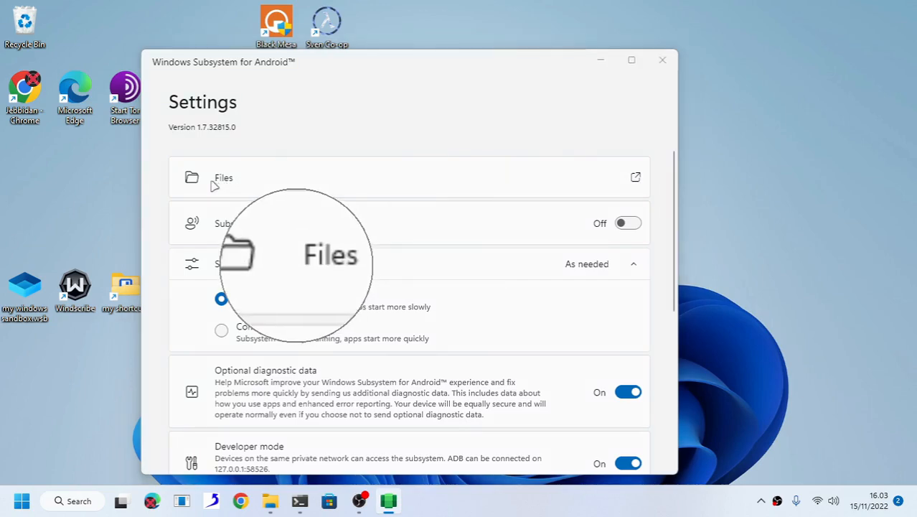
mouse_move(458, 156)
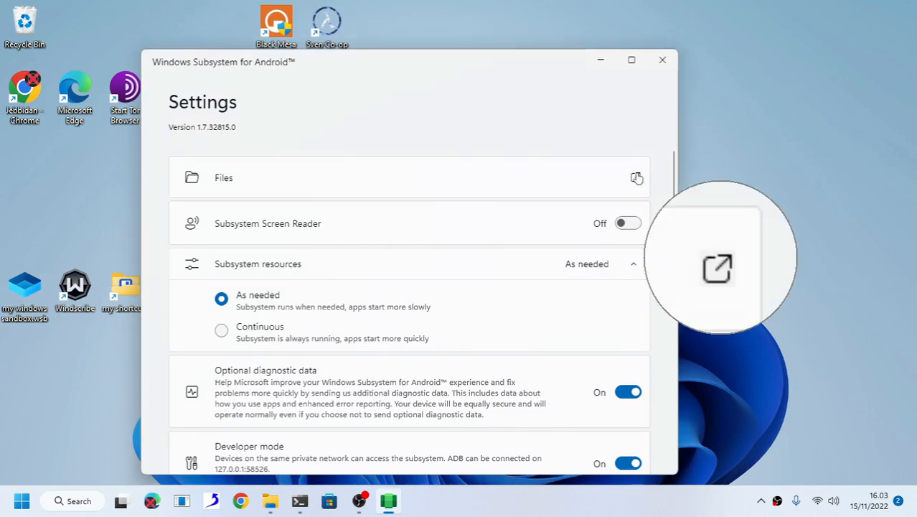
Step: Look into the Android Downloads folder via Files, then close it
left_click(638, 177)
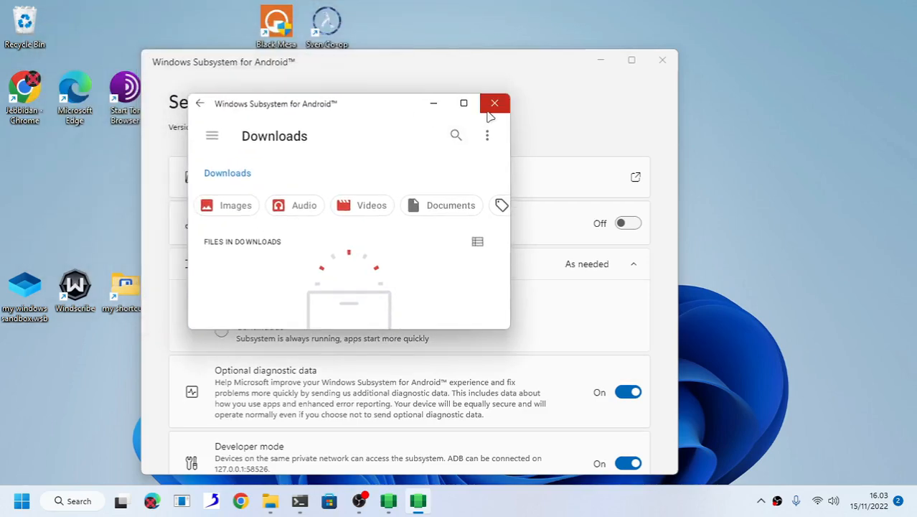
mouse_move(495, 104)
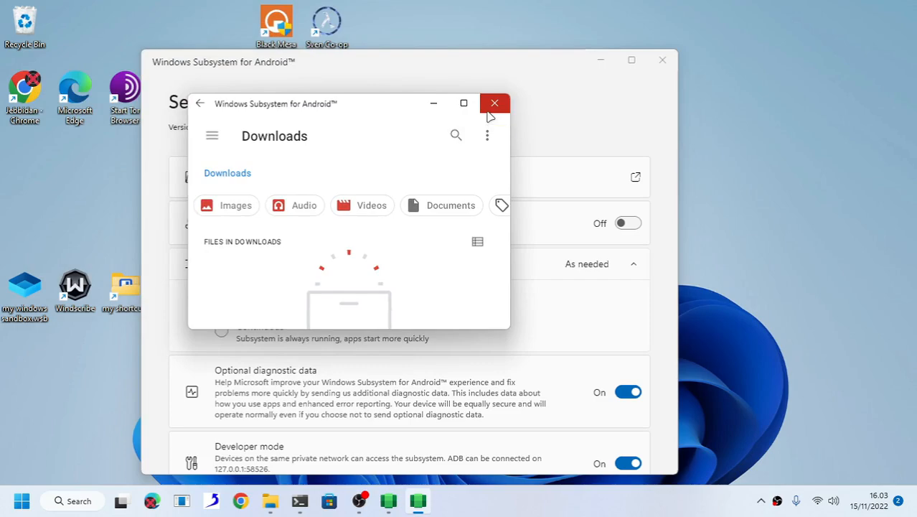
left_click(494, 104)
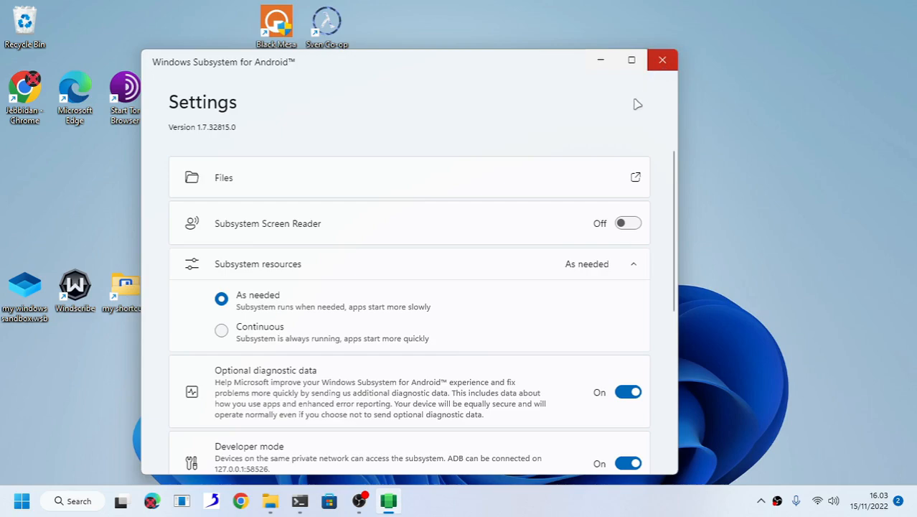
mouse_move(630, 113)
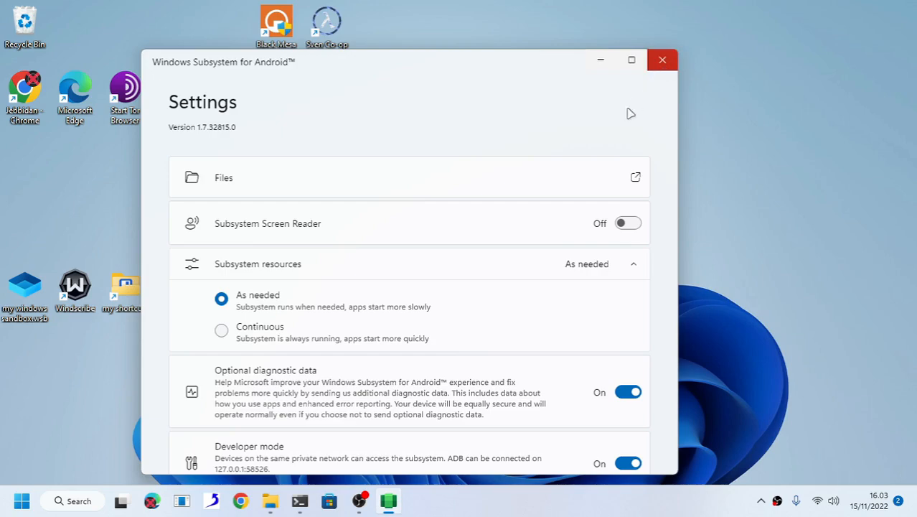
mouse_move(784, 170)
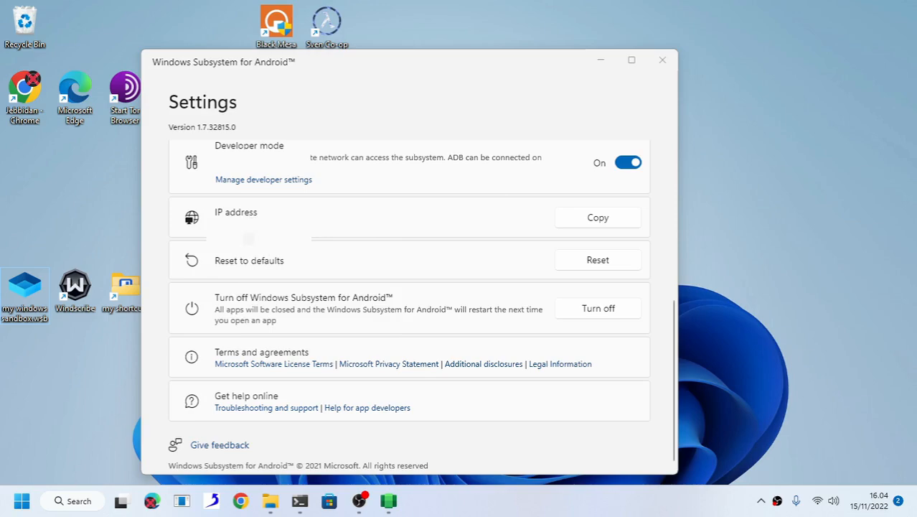
mouse_move(606, 200)
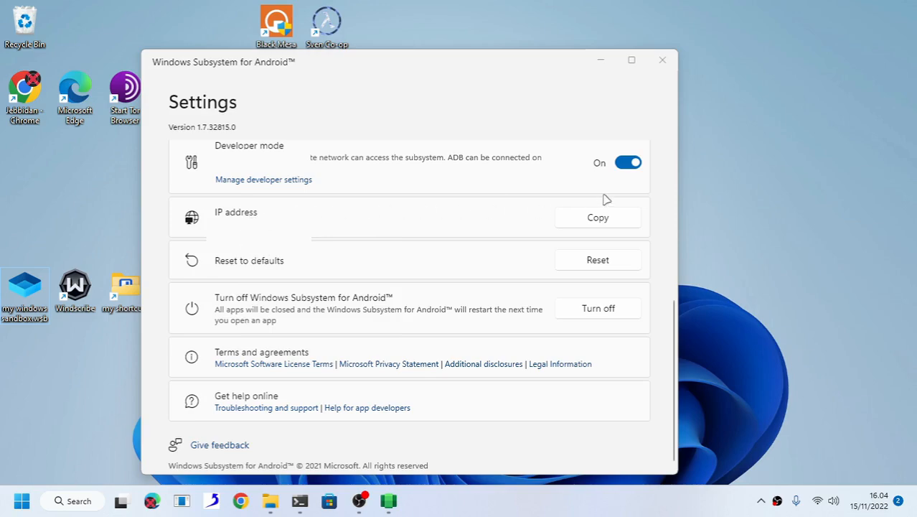
Step: Copy the subsystem's IP address from developer settings and close Settings
left_click(598, 217)
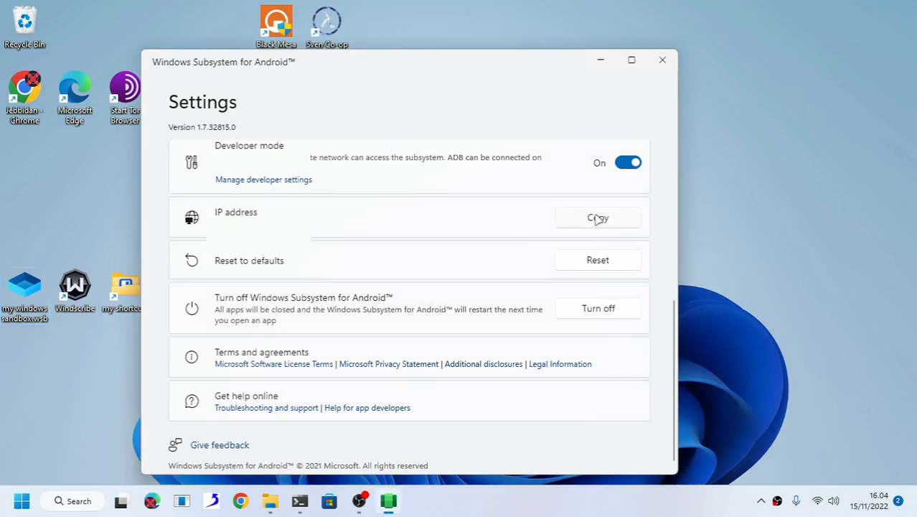
left_click(662, 60)
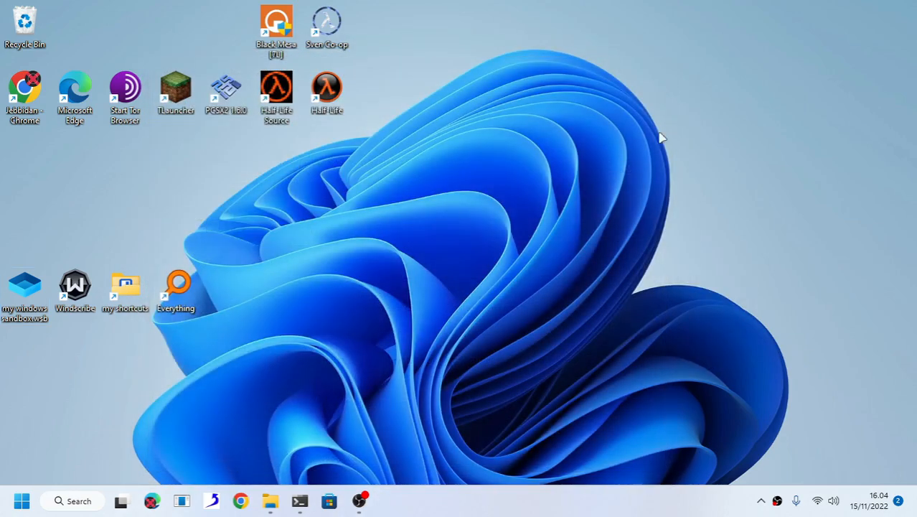
mouse_move(363, 449)
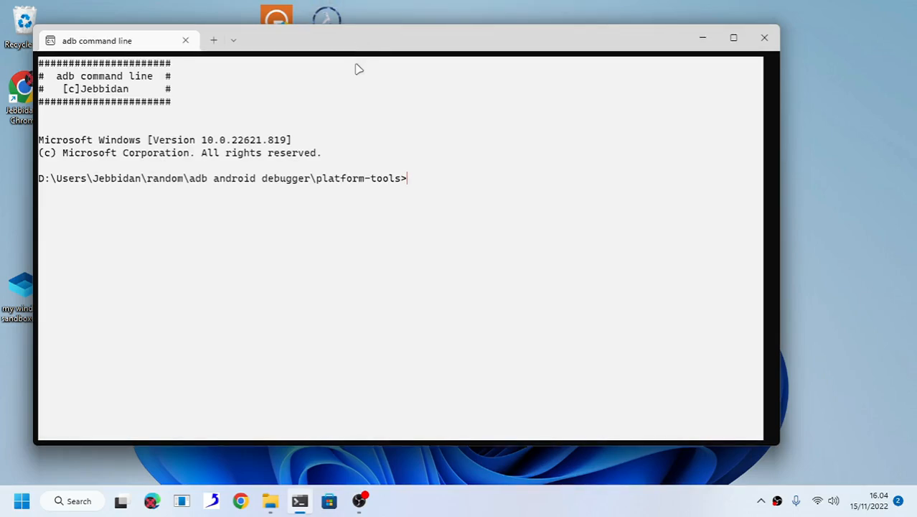
mouse_move(350, 93)
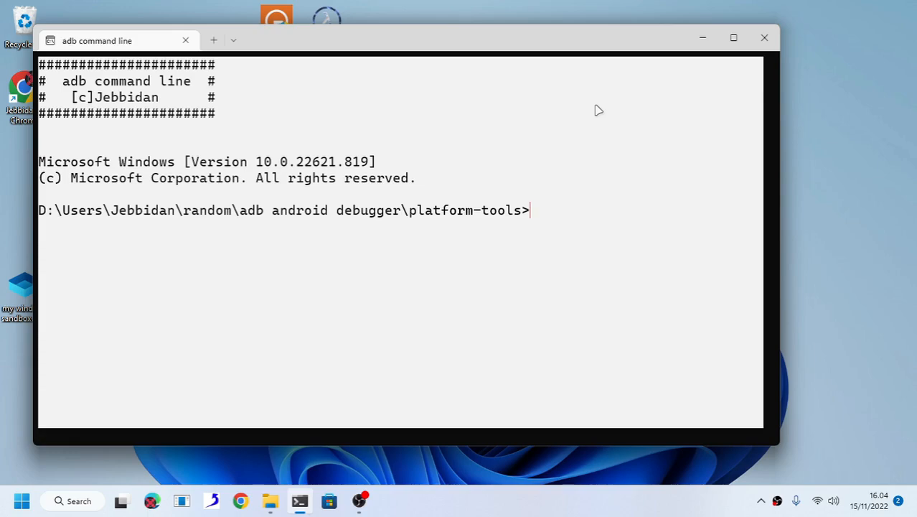
mouse_move(581, 201)
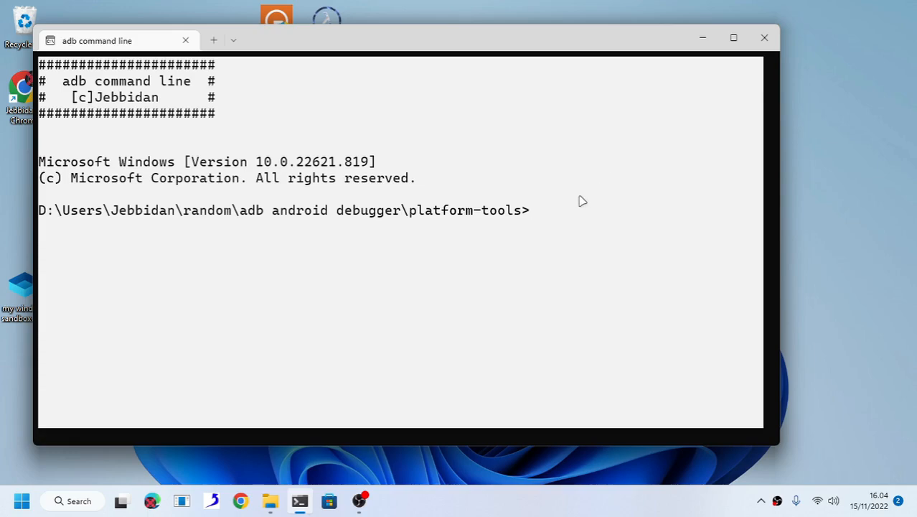
Step: Bring up Windows search from the taskbar to look up adb
left_click(71, 500)
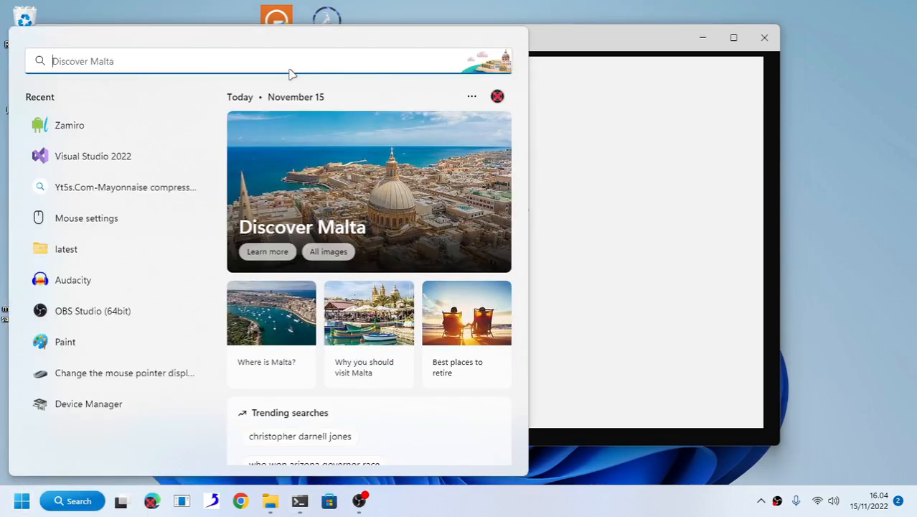
Step: Search Bing for 'adb debugg' and open the Android Developers adb documentation page
type("adb debugg")
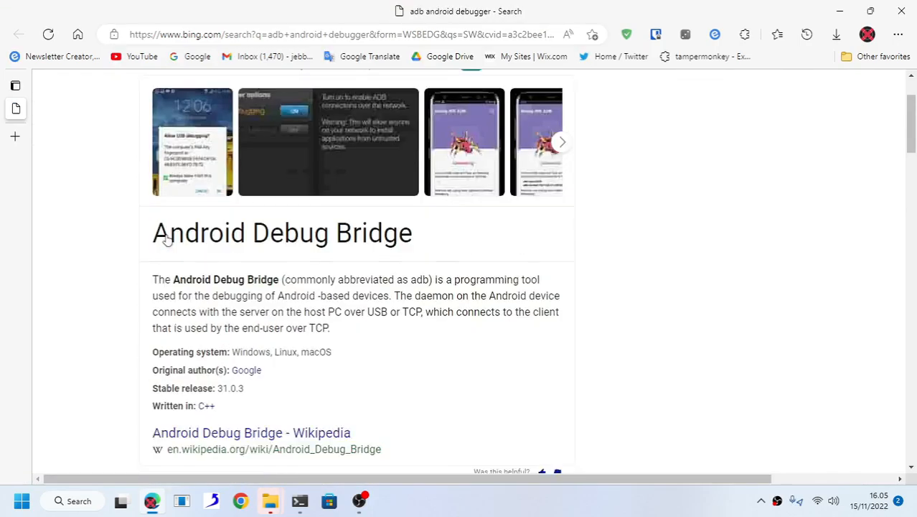
scroll("down", 3)
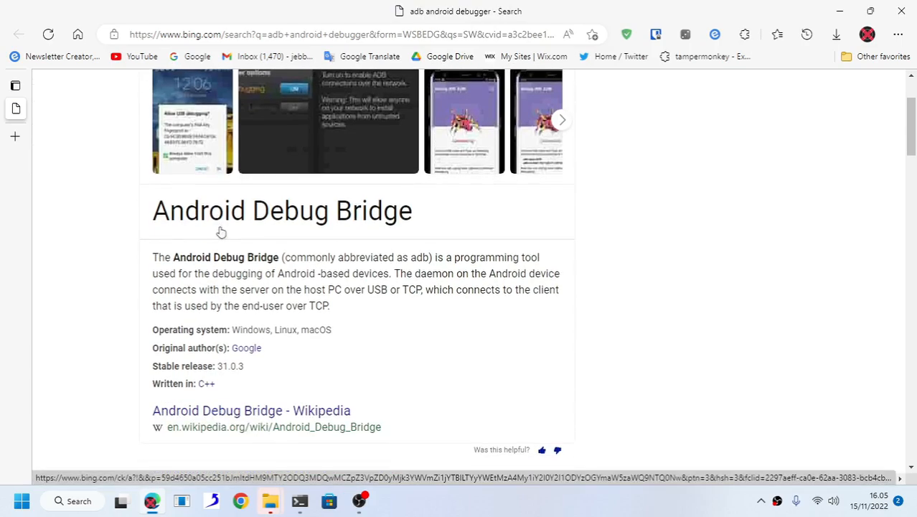
scroll("down", 3)
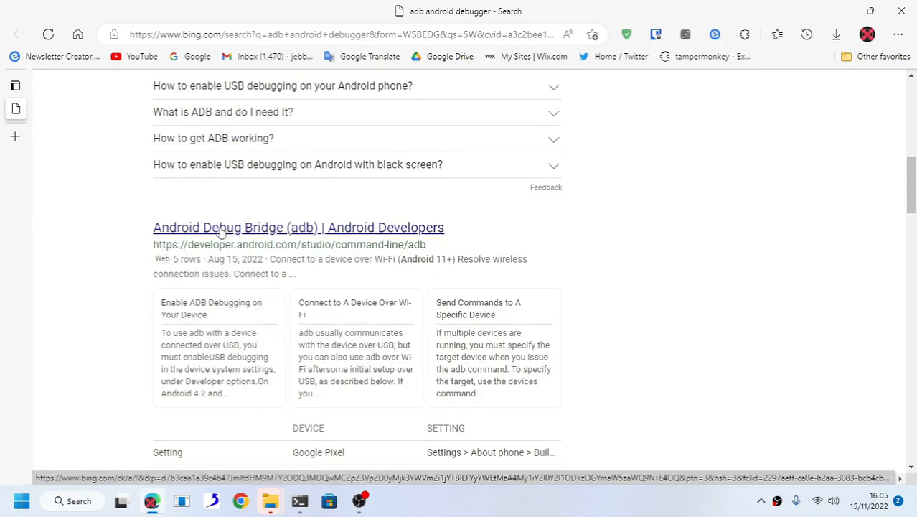
mouse_move(216, 233)
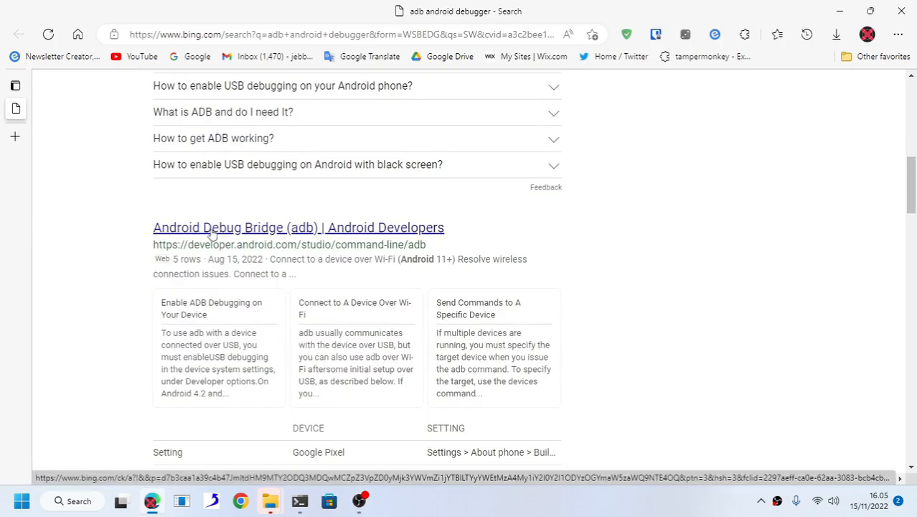
scroll("up", 3)
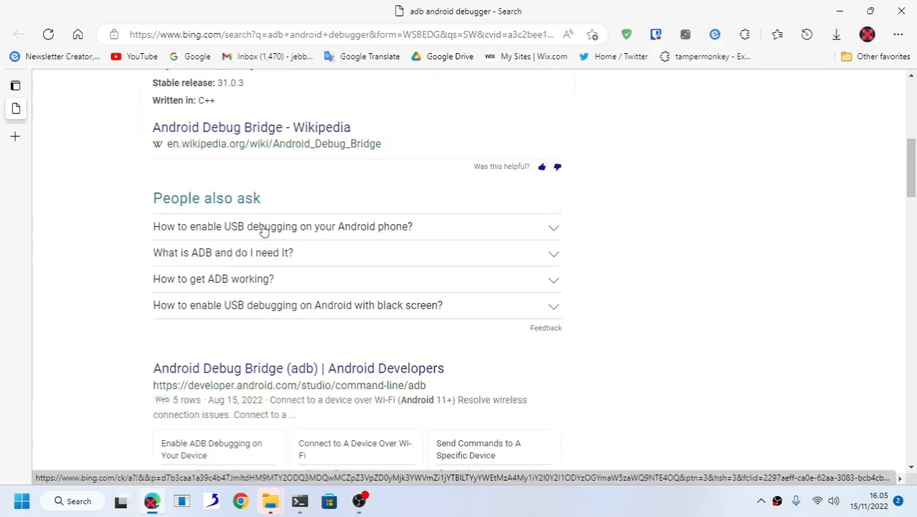
scroll("down", 3)
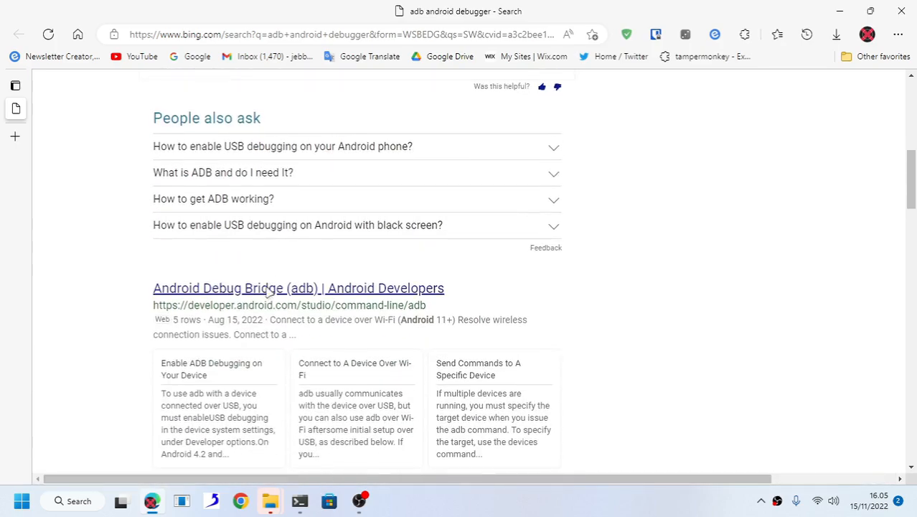
left_click(299, 287)
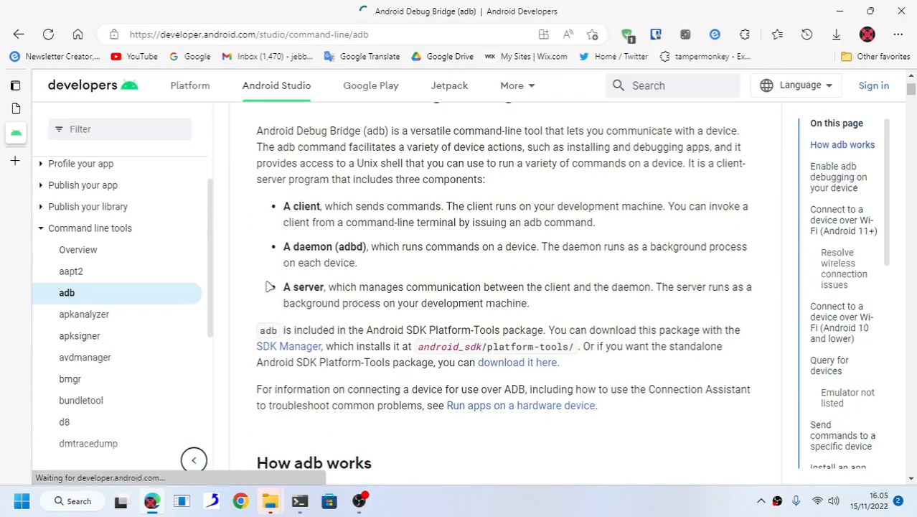
Step: Follow the adb guide's 'download it here' link to the SDK Platform Tools release notes
scroll("down", 3)
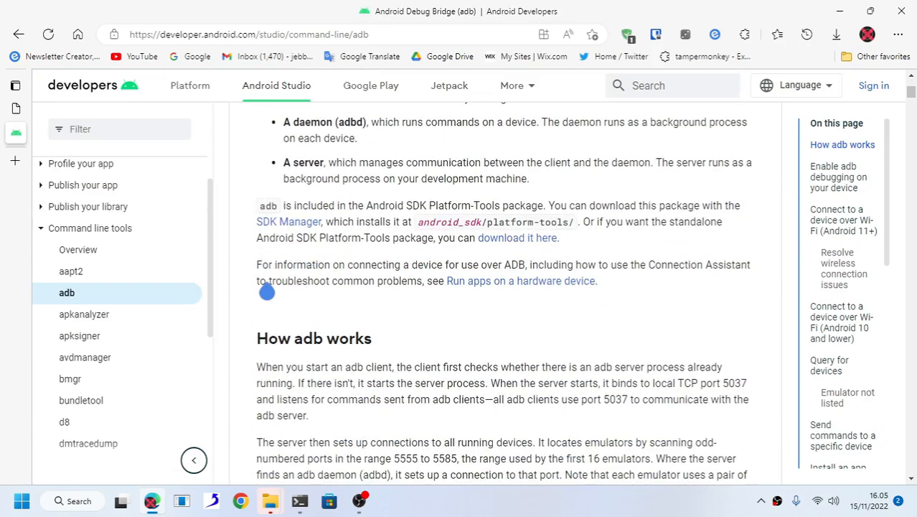
scroll("down", 3)
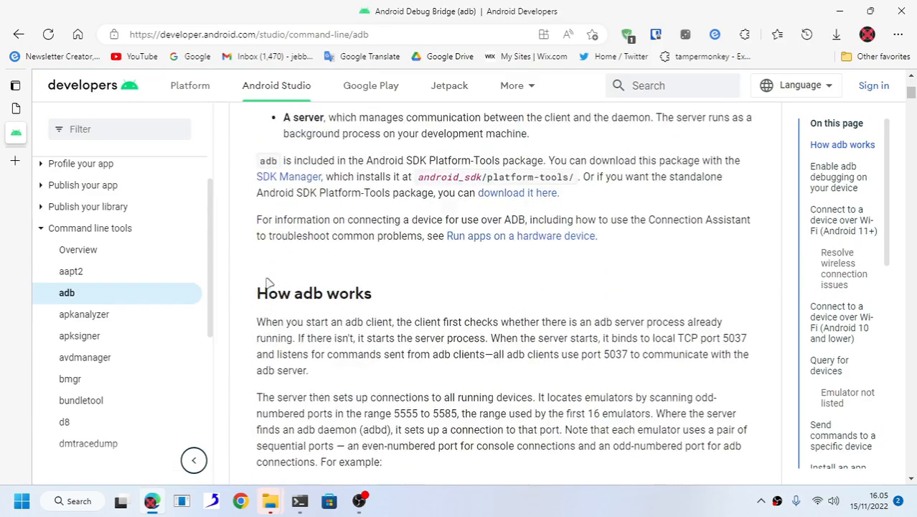
left_click(248, 33)
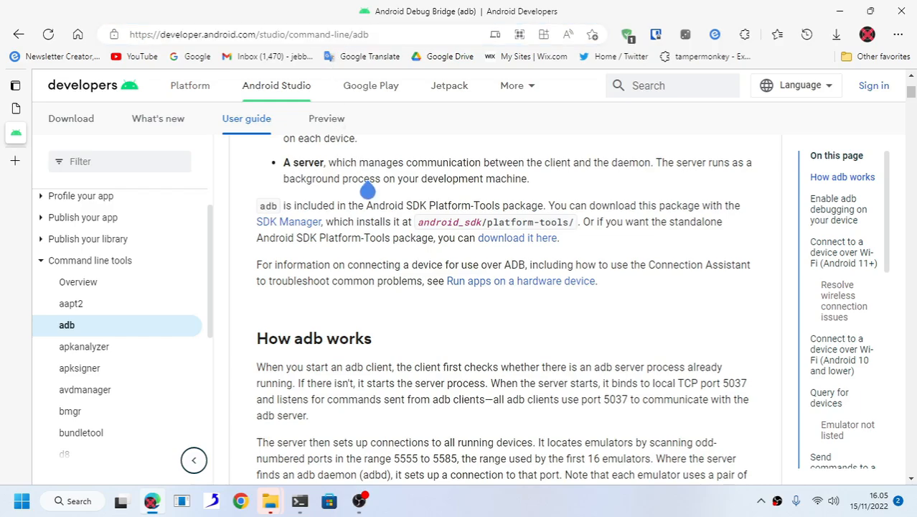
scroll("down", 3)
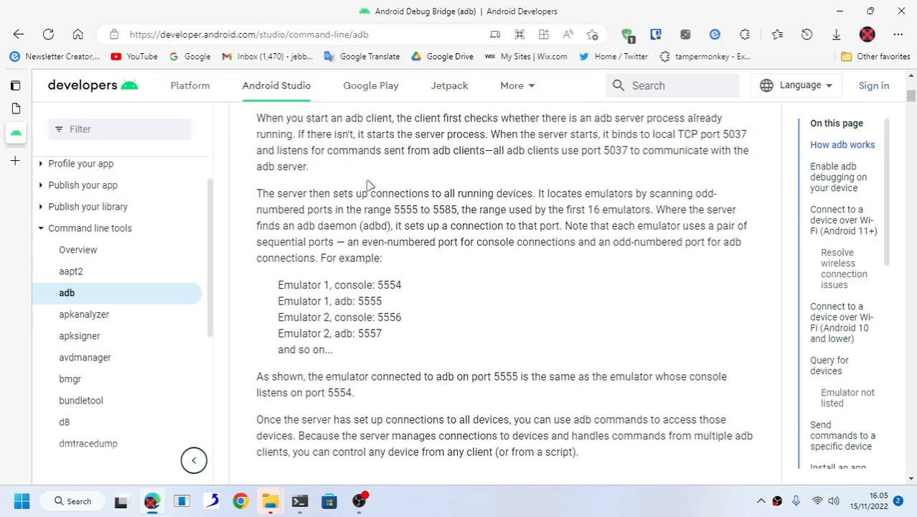
scroll("down", 3)
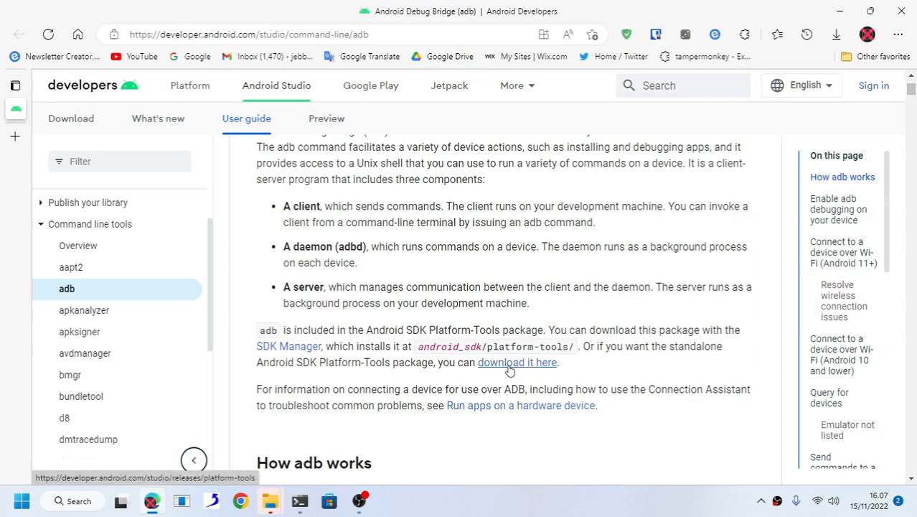
key("f12")
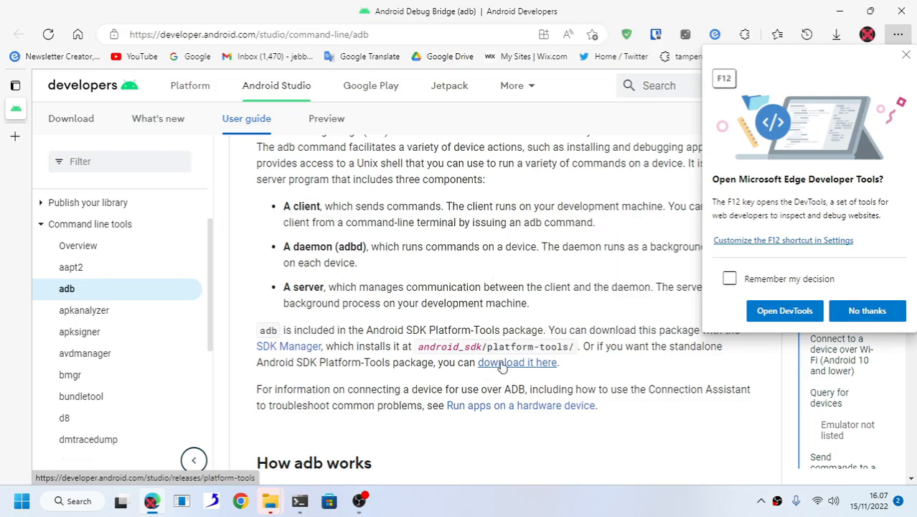
left_click(517, 362)
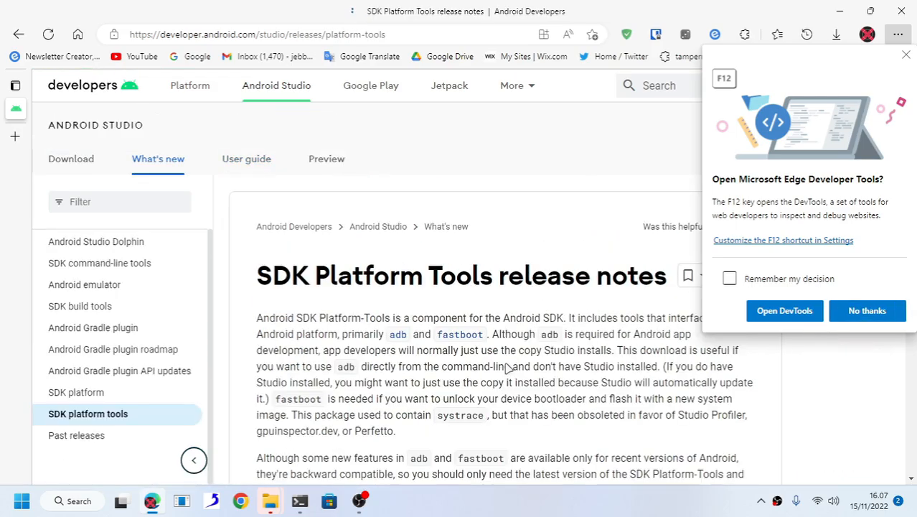
Step: Download the SDK Platform-Tools for Windows zip, accepting the license, and show recent downloads
scroll("down", 3)
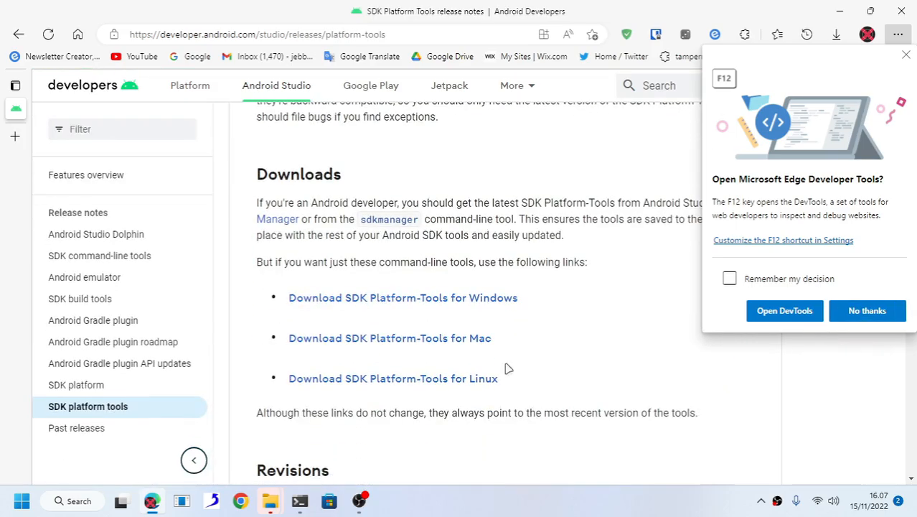
mouse_move(403, 297)
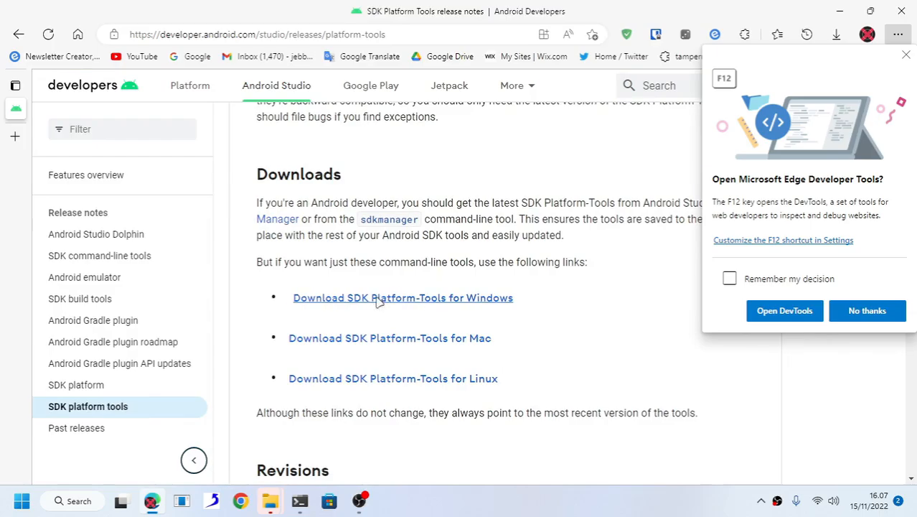
left_click(402, 297)
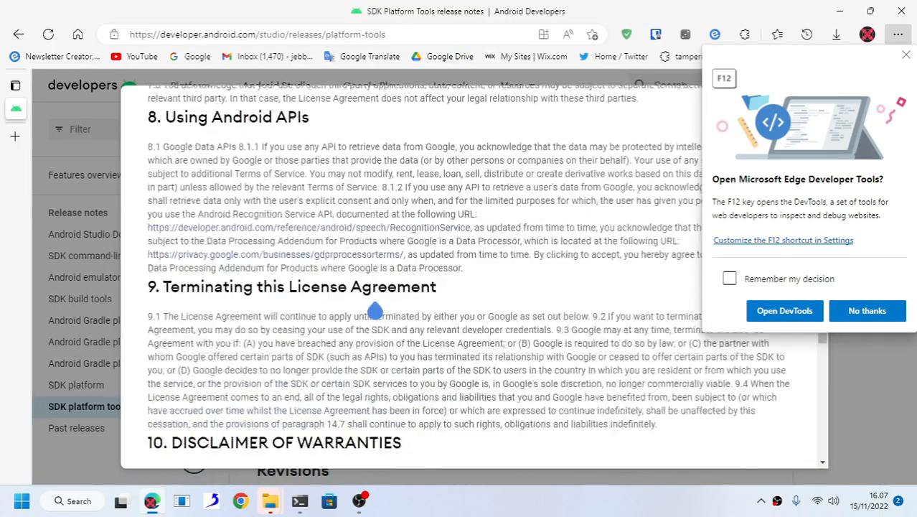
left_click(154, 349)
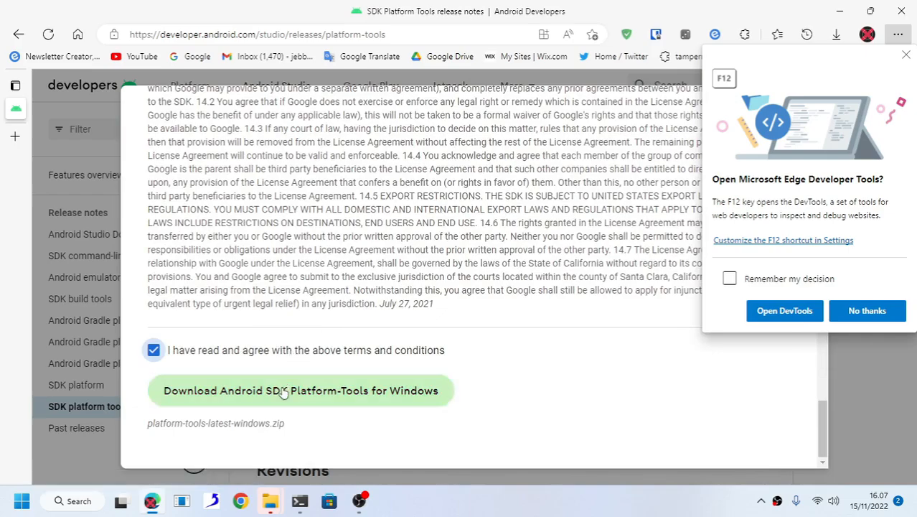
left_click(301, 390)
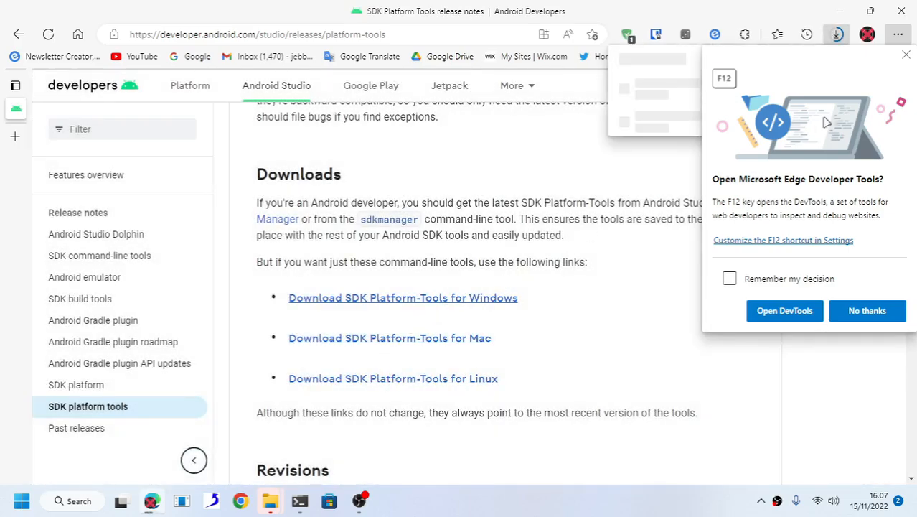
left_click(867, 310)
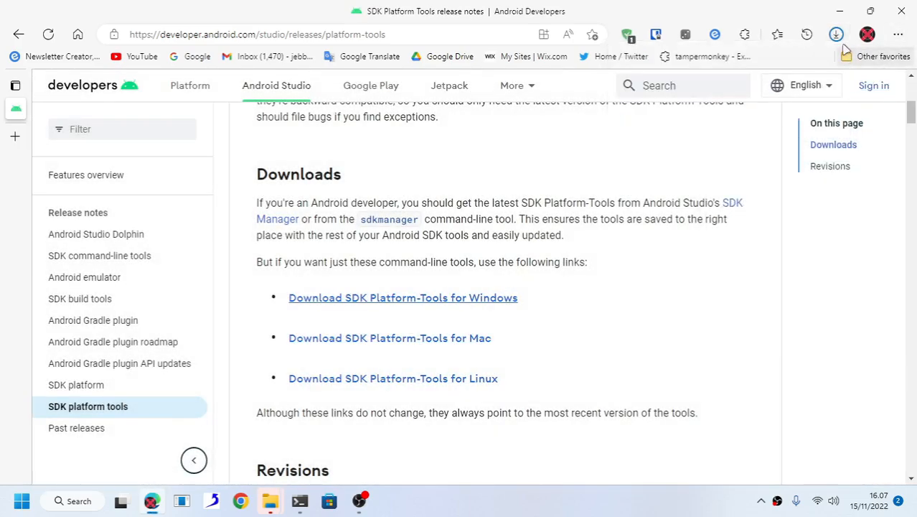
left_click(402, 297)
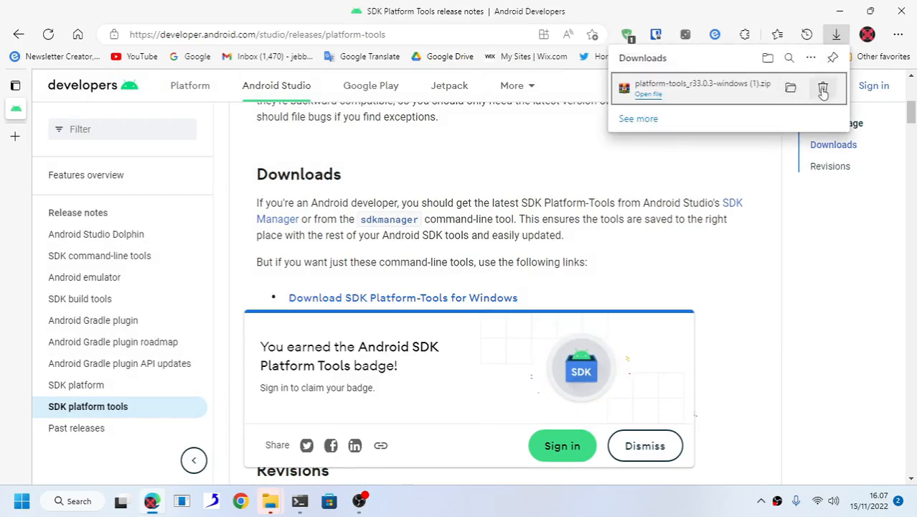
mouse_move(665, 95)
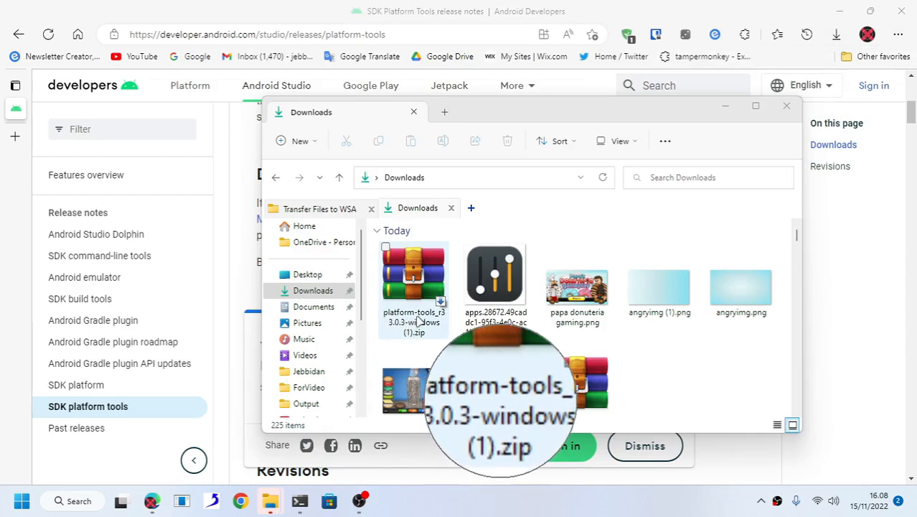
Step: Open the downloaded Platform-Tools zip and extract it to the adb android debugger folder
left_click(413, 276)
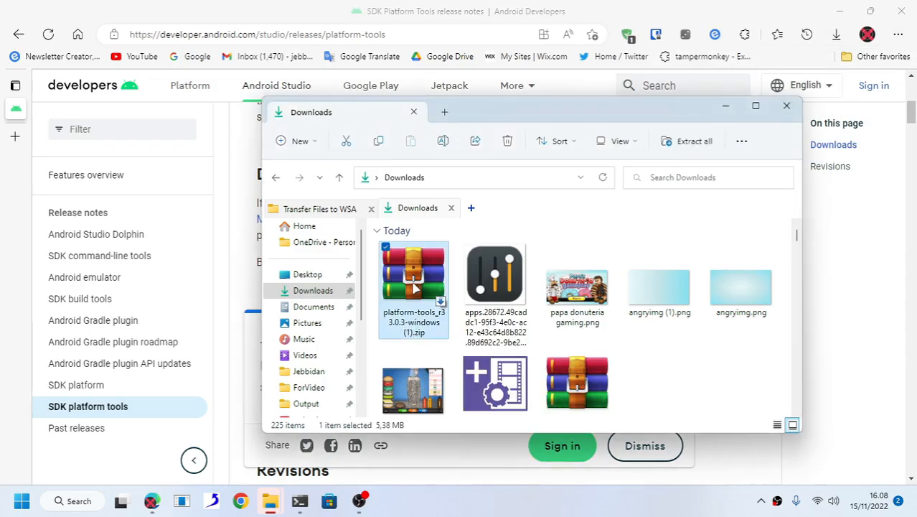
double_click(414, 280)
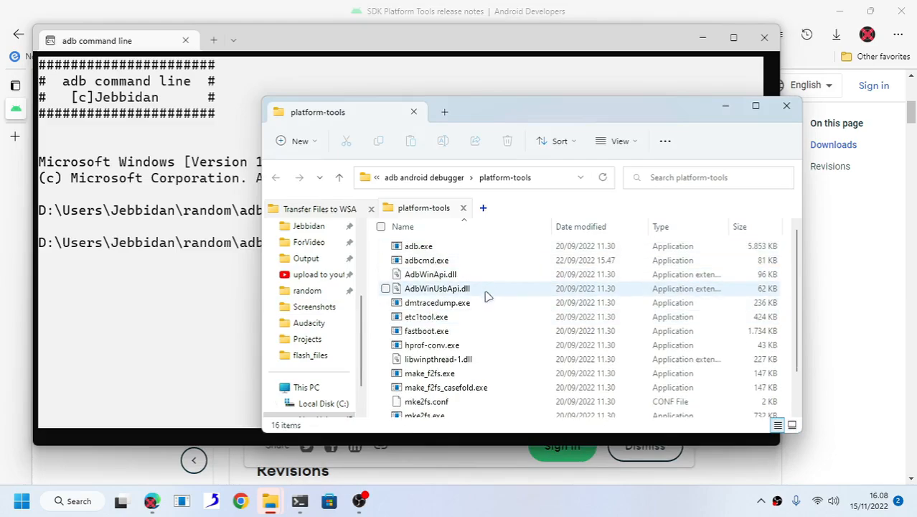
scroll("down", 3)
type("adb devices")
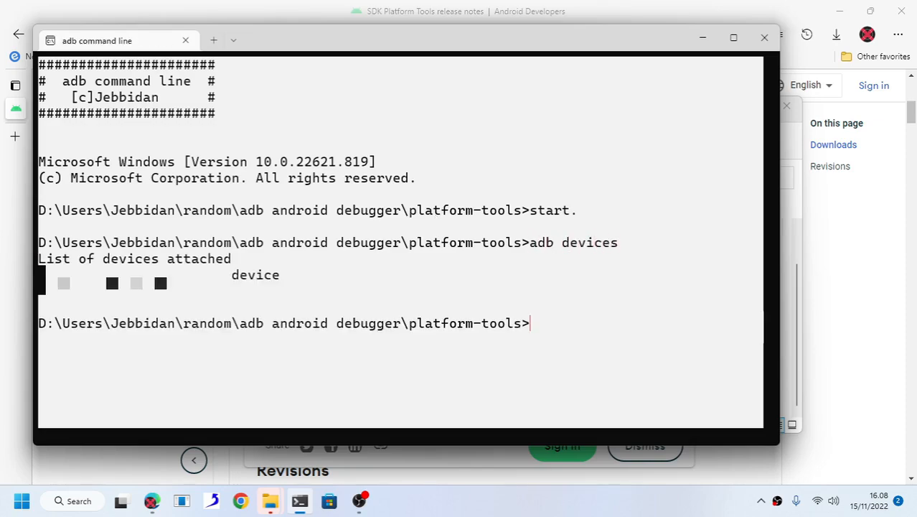
mouse_move(468, 223)
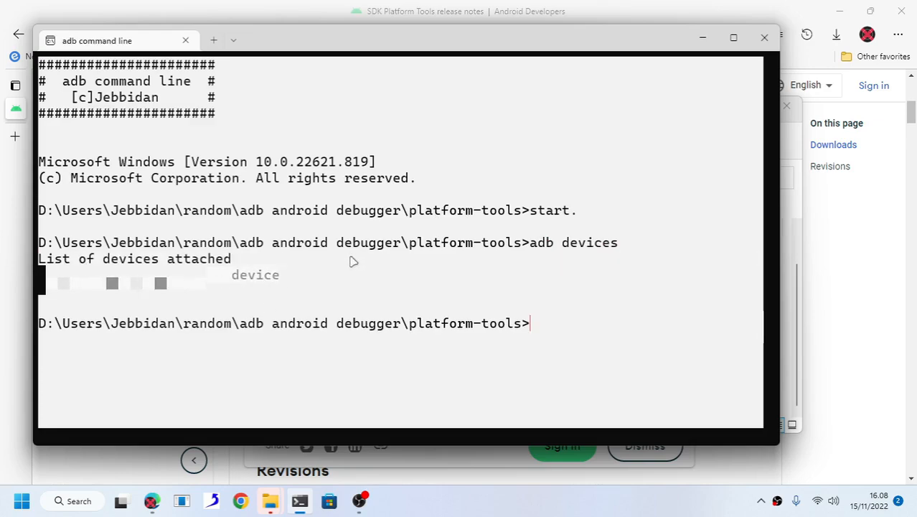
Step: Start an 'adb connect' command after the adb devices check succeeds
type("ad")
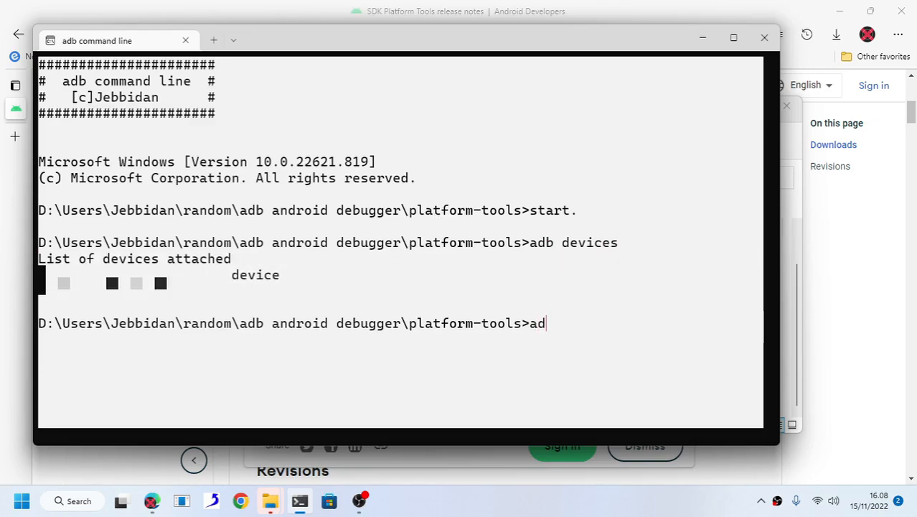
type("b connect")
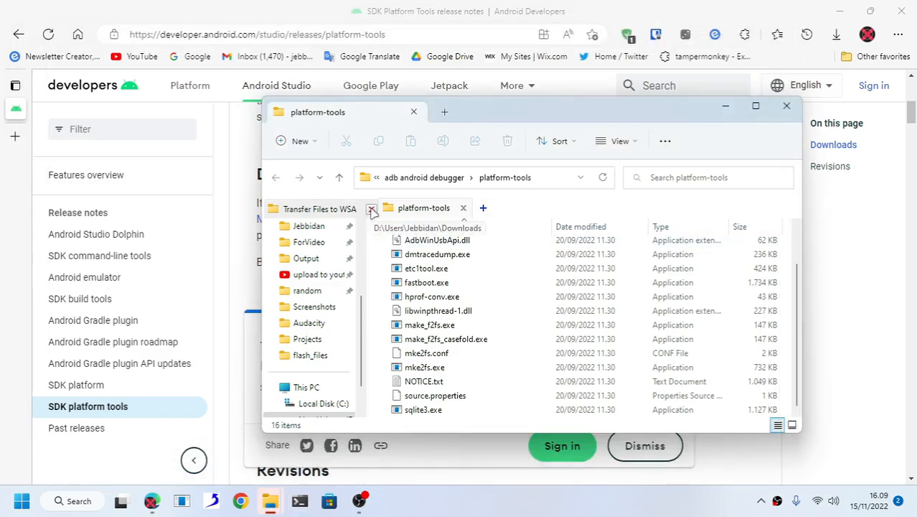
Step: Return to the Transfer Files to WSA folder and bring up options for Download.bat
left_click(319, 209)
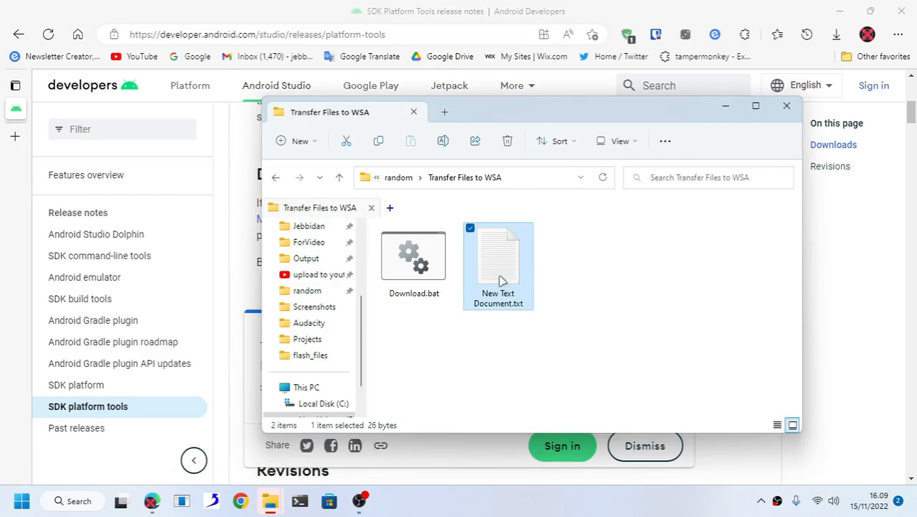
right_click(498, 266)
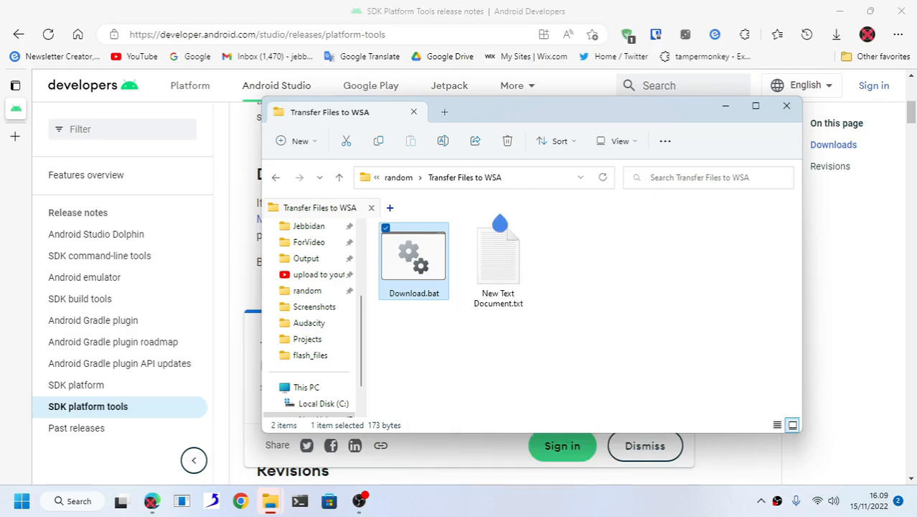
Step: Edit Download.bat in Notepad, clearing the cd /d path to empty quotes and removing stray 'ss'
double_click(413, 259)
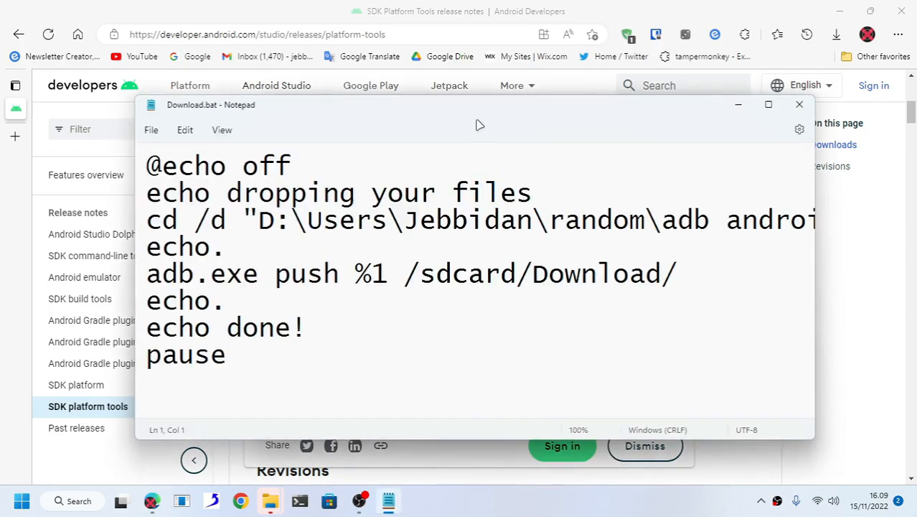
left_click(768, 104)
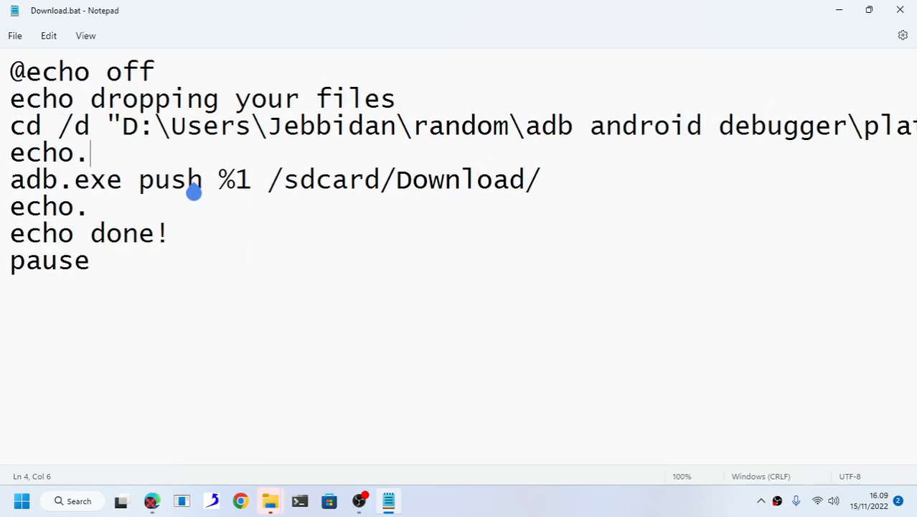
mouse_move(231, 201)
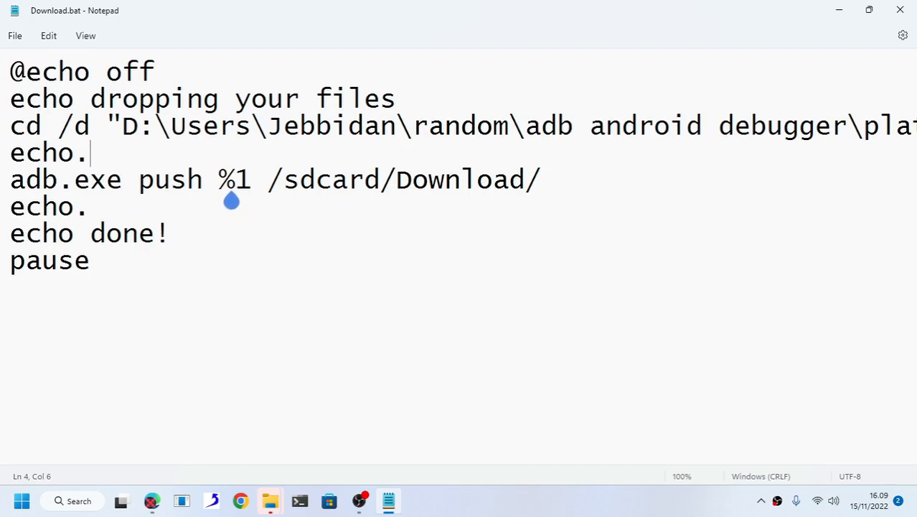
left_click(90, 206)
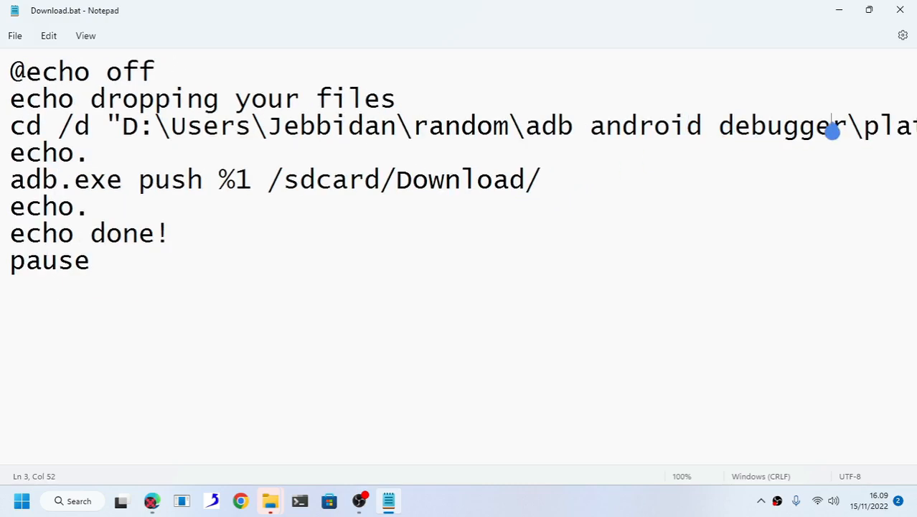
left_click(120, 136)
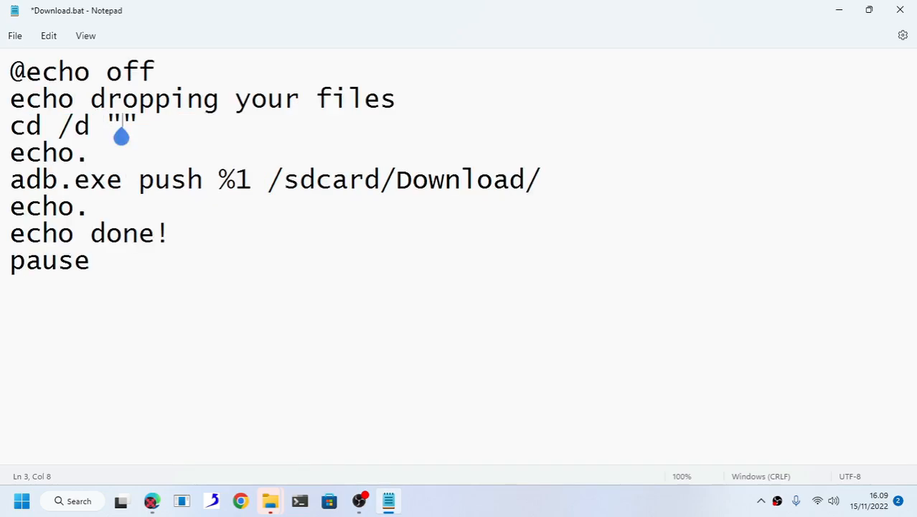
type("ss")
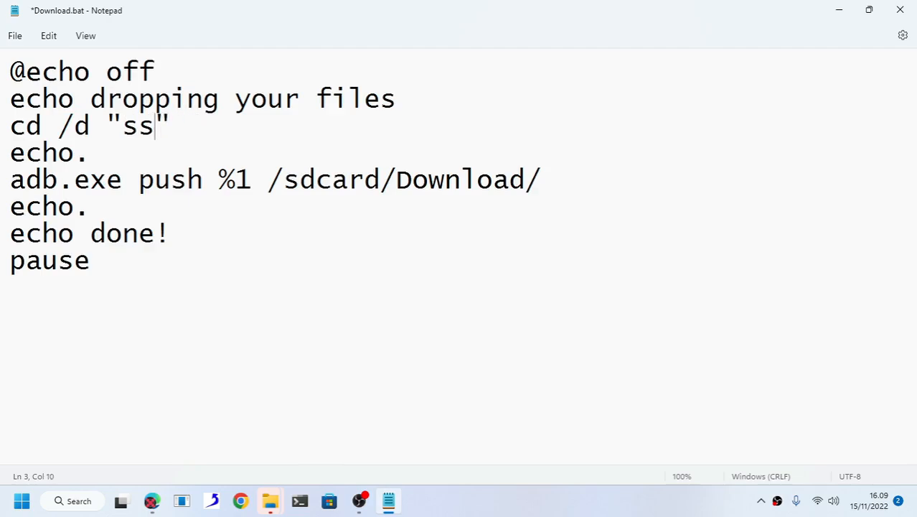
key("Backspace")
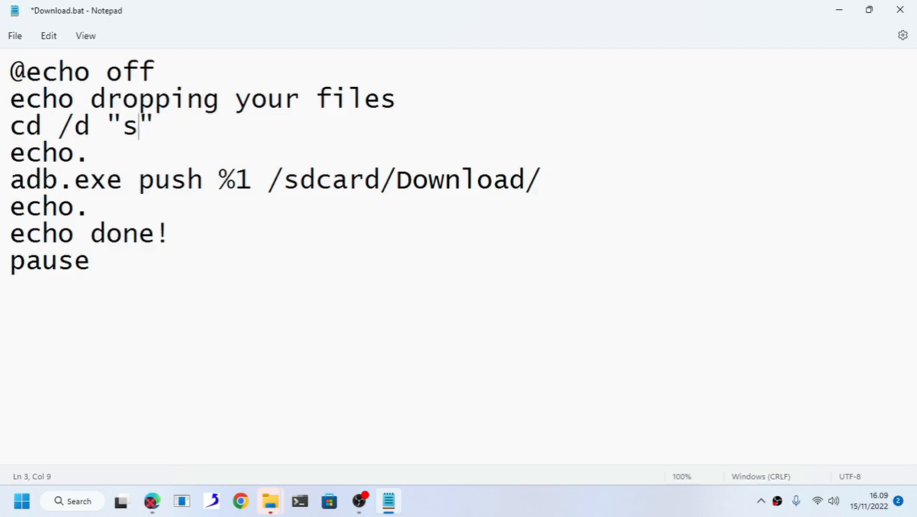
key("Backspace")
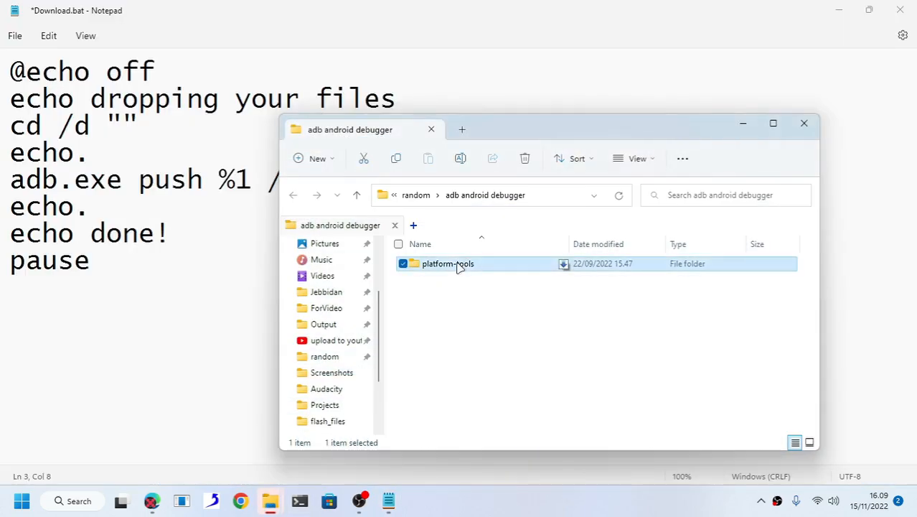
Step: Copy the full platform-tools folder path from its address bar
double_click(448, 263)
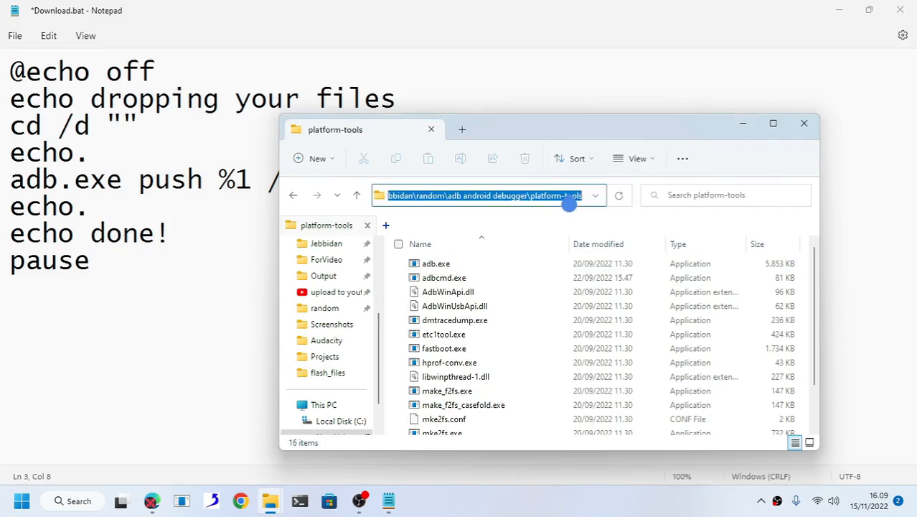
right_click(567, 205)
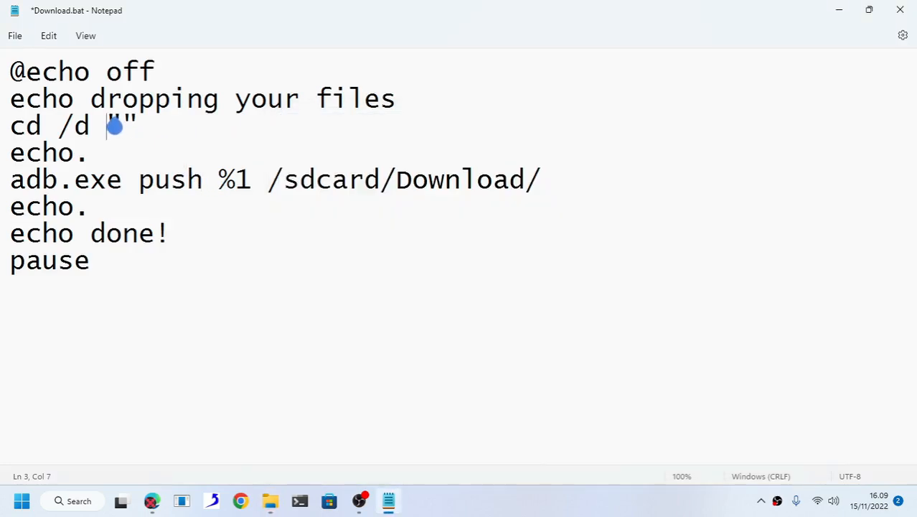
type("C:\\Users\\Jebbidan\\random\\adb android debugger\\platform-tools")
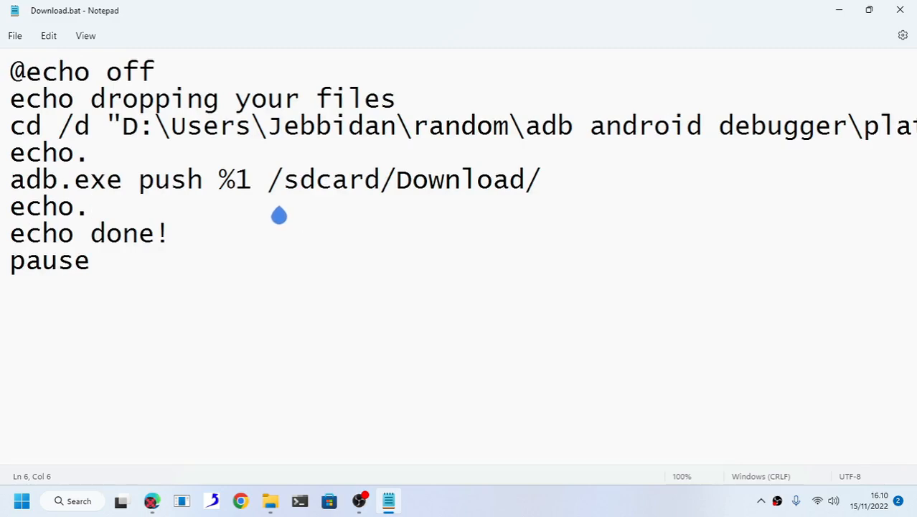
left_click(473, 125)
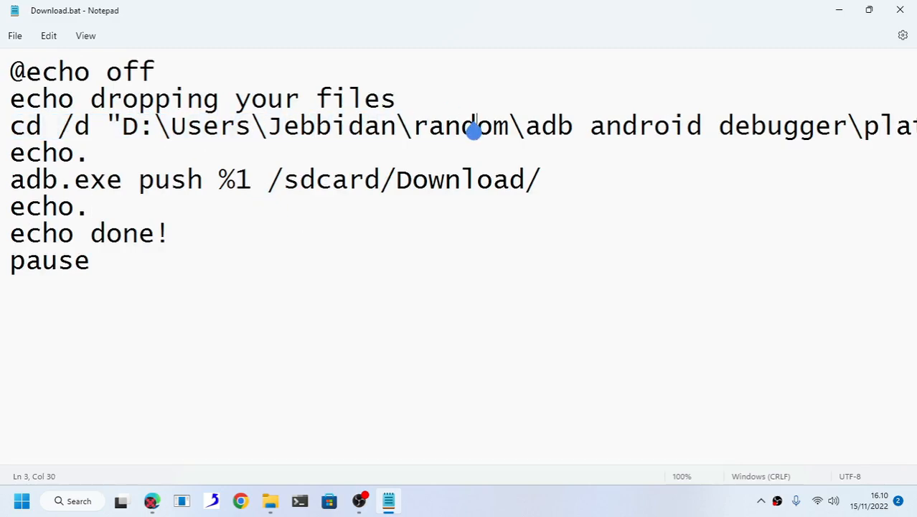
mouse_move(343, 178)
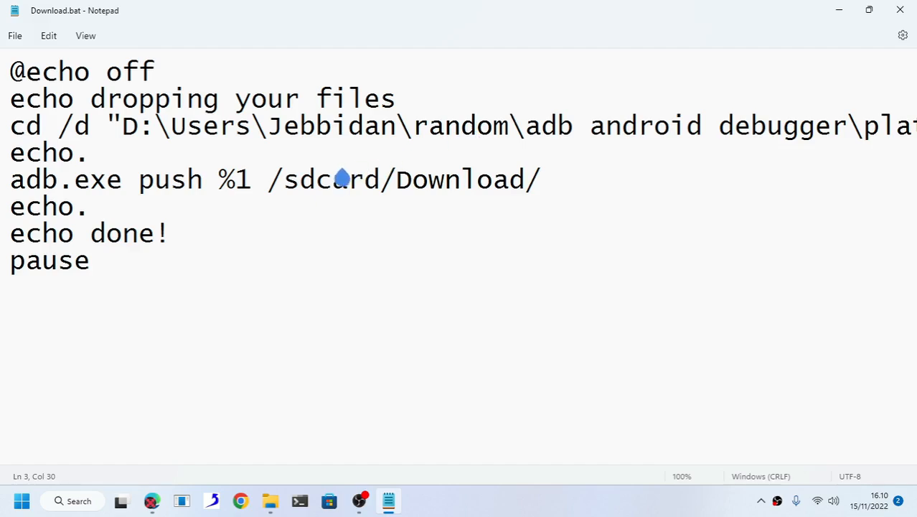
key("ctrl+a")
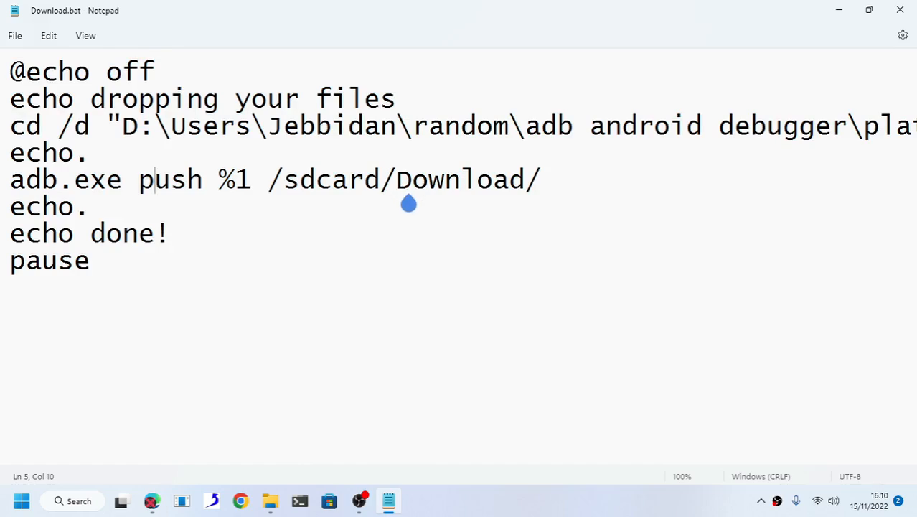
mouse_move(402, 193)
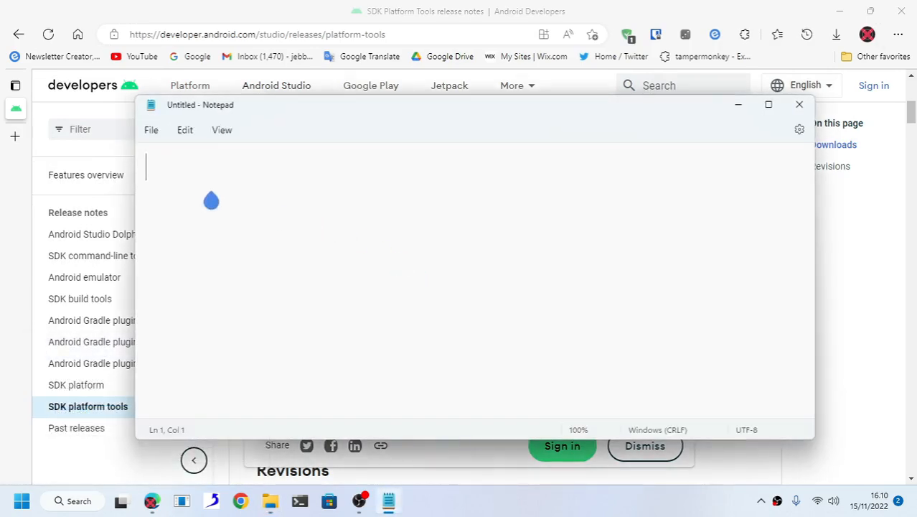
Step: Start saving the blank Notepad document as a new file
left_click(151, 130)
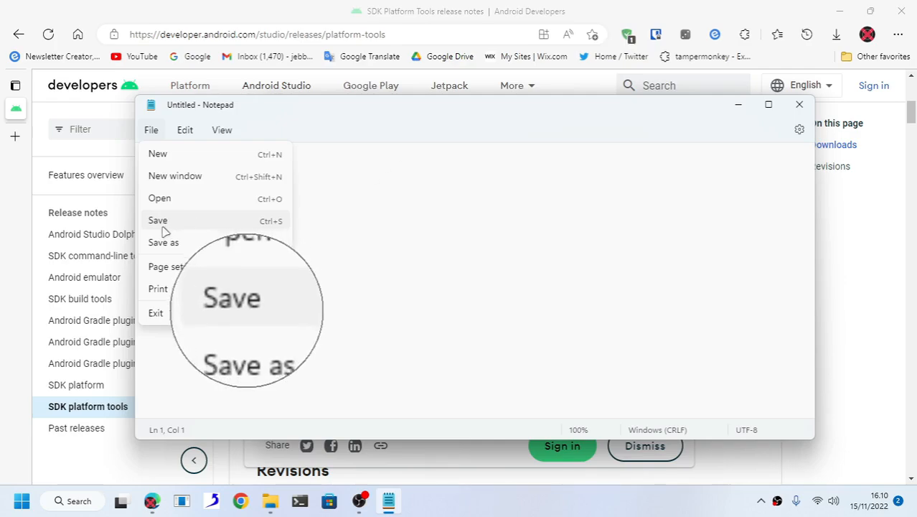
left_click(157, 220)
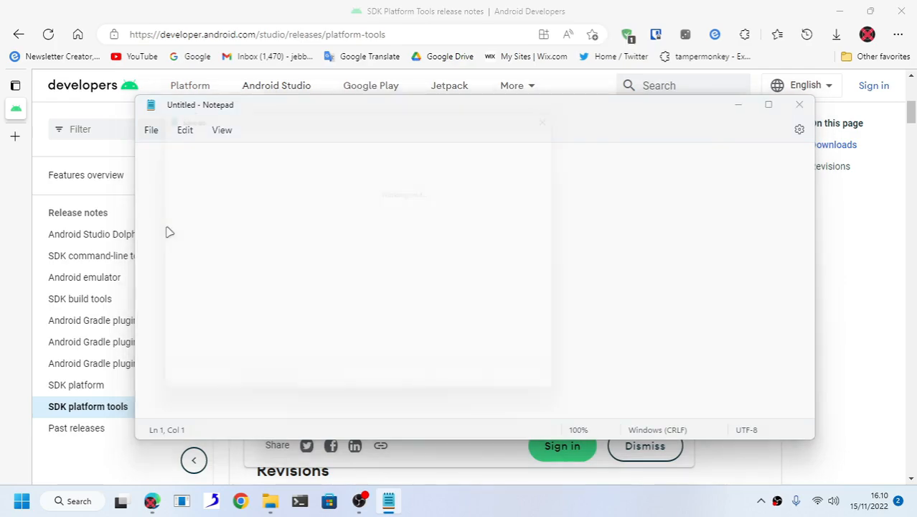
left_click(151, 129)
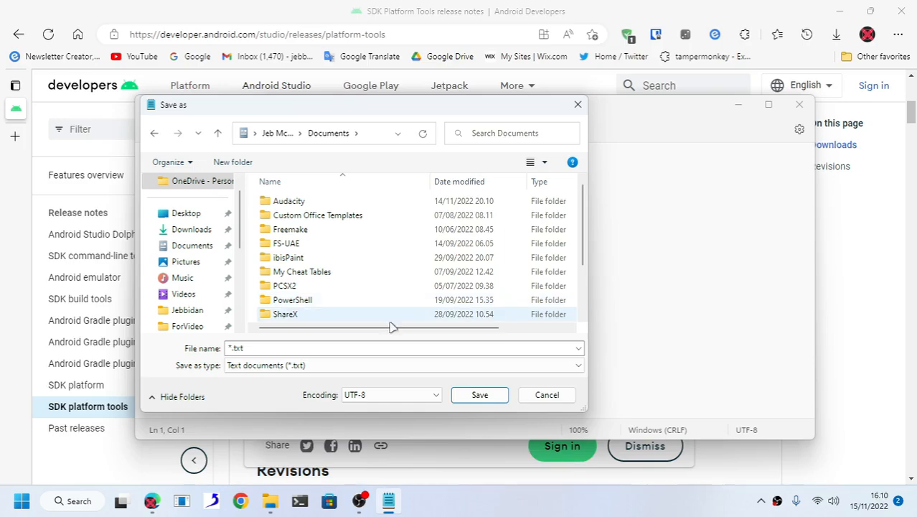
Step: Replace the default *.txt name with download.bat and save it
left_click(402, 348)
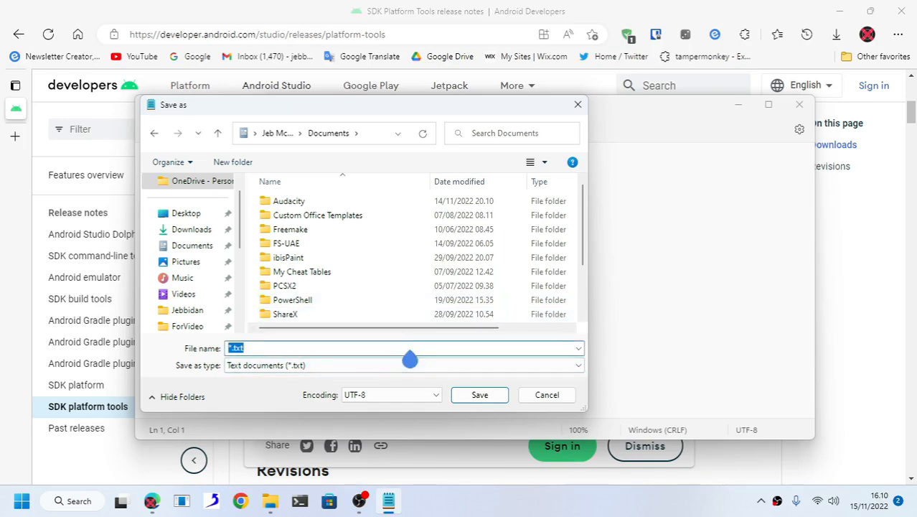
key("Delete")
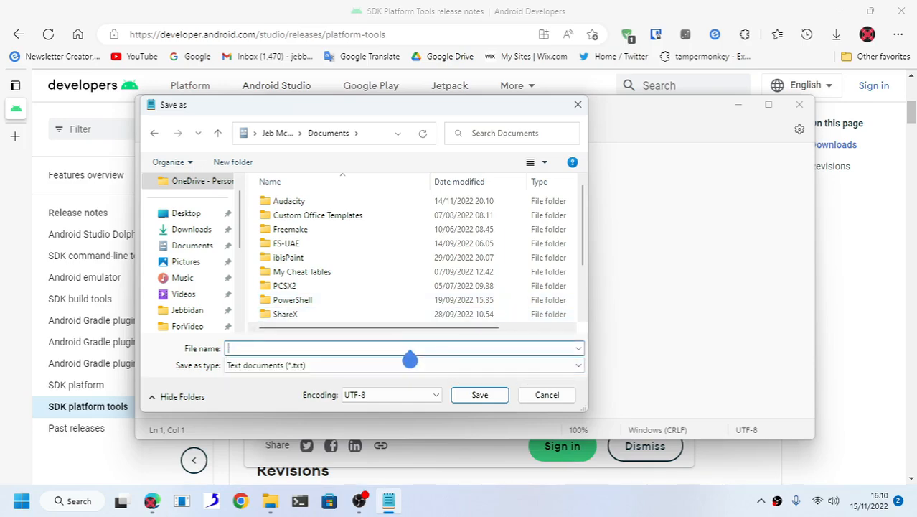
type("download")
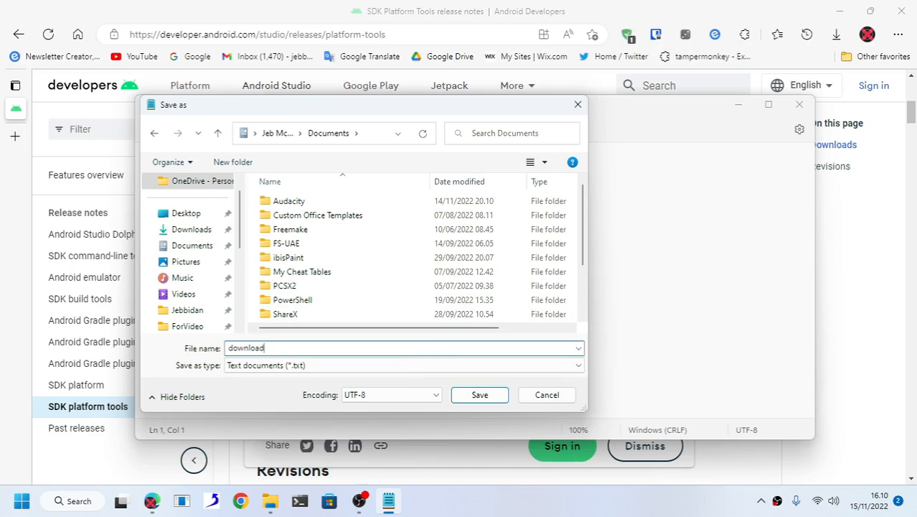
type(".bat")
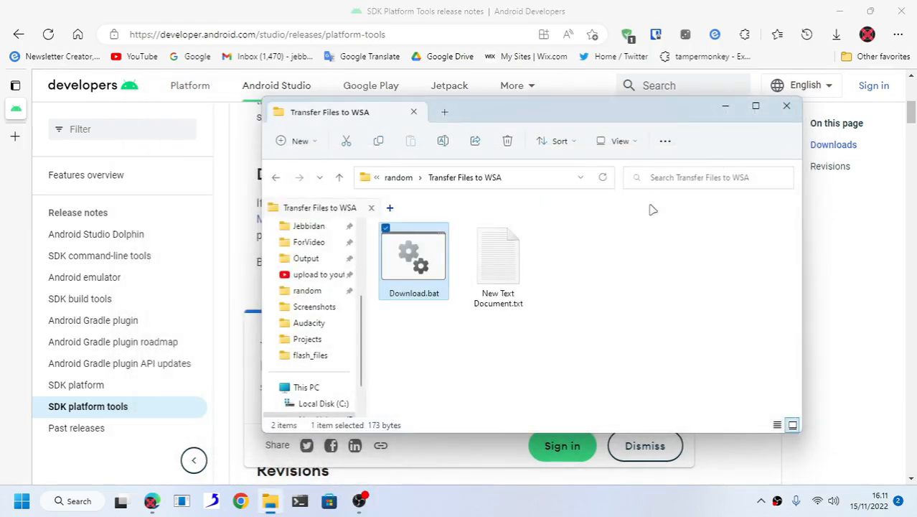
mouse_move(558, 266)
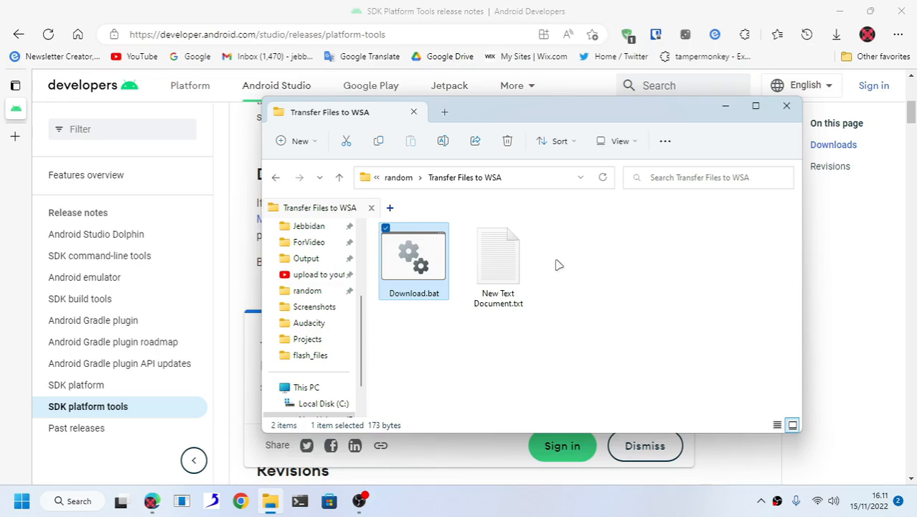
Step: Send New Text Document.txt onto Download.bat to push it to the subsystem
left_click(498, 259)
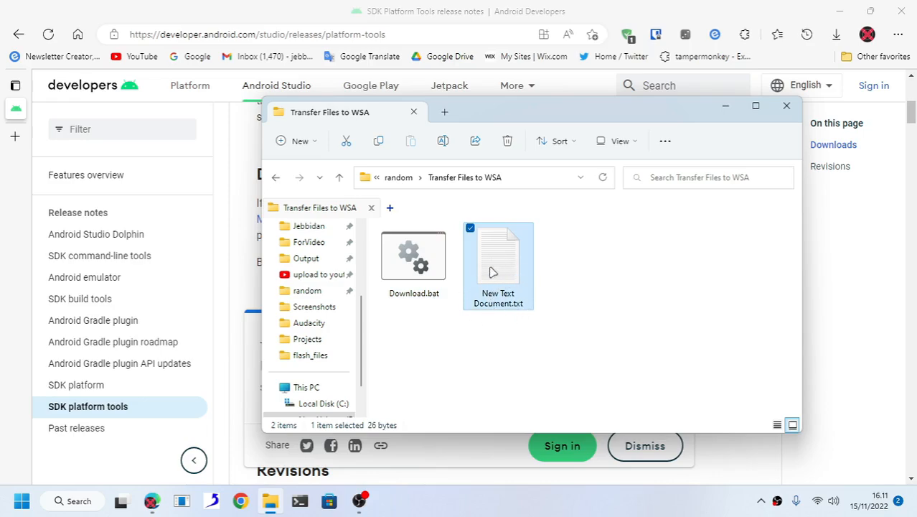
double_click(498, 258)
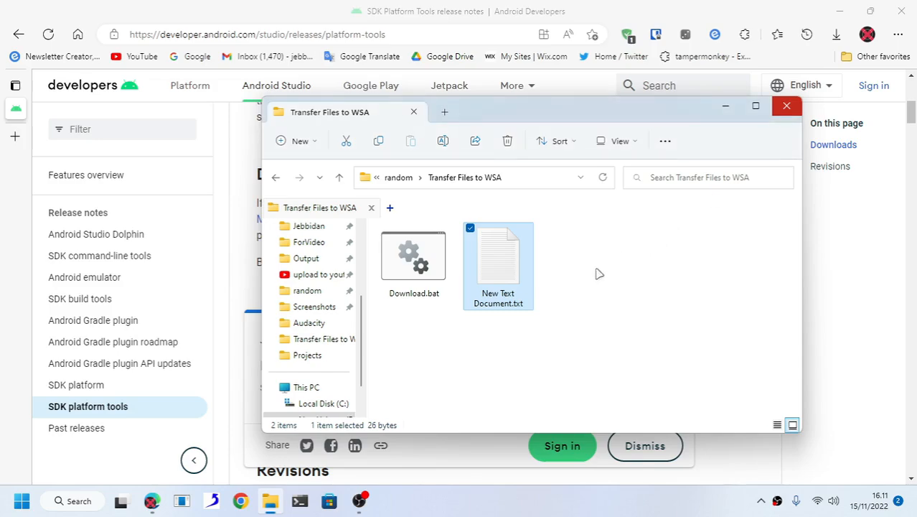
mouse_move(506, 260)
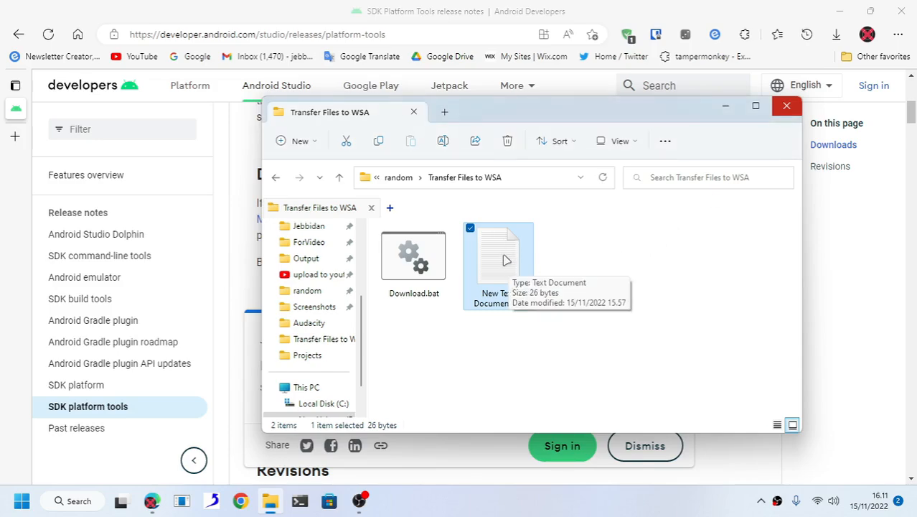
mouse_move(549, 305)
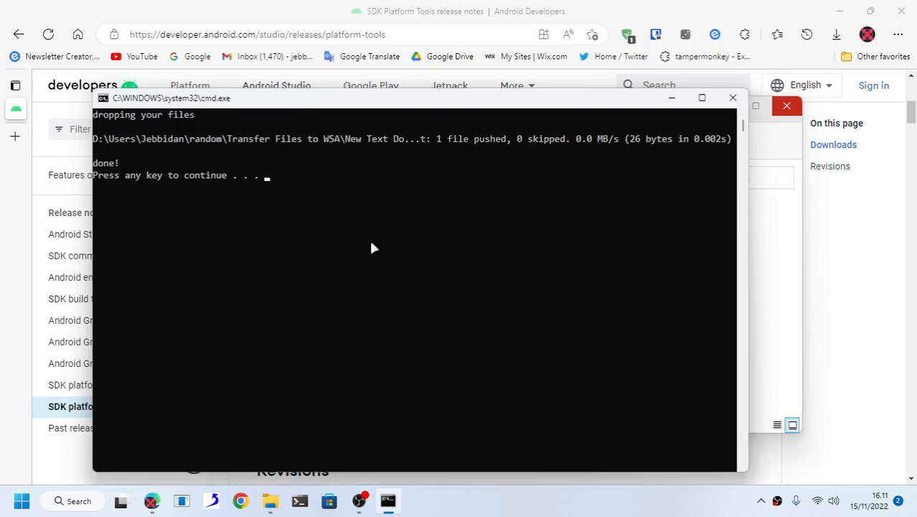
Step: Maximize the console and highlight the '1 file pushed' line for New Text Document.txt
left_click(702, 97)
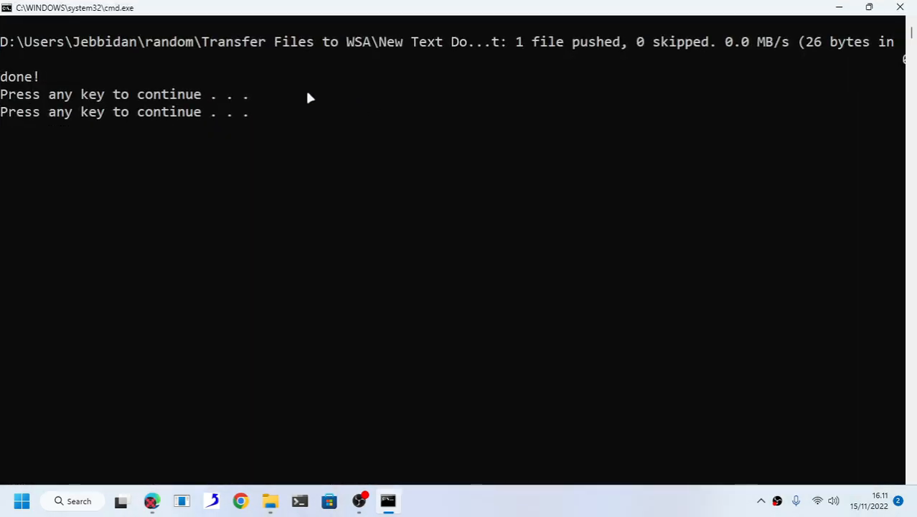
key("enter")
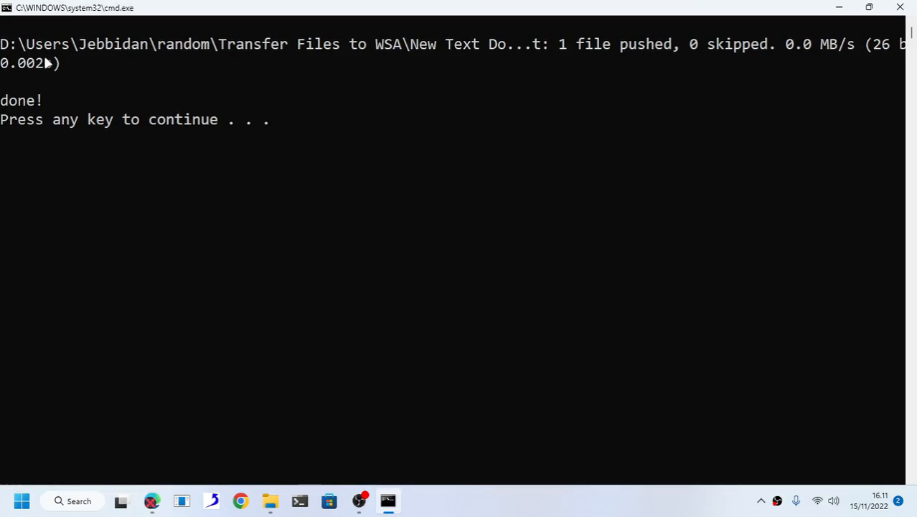
mouse_move(520, 51)
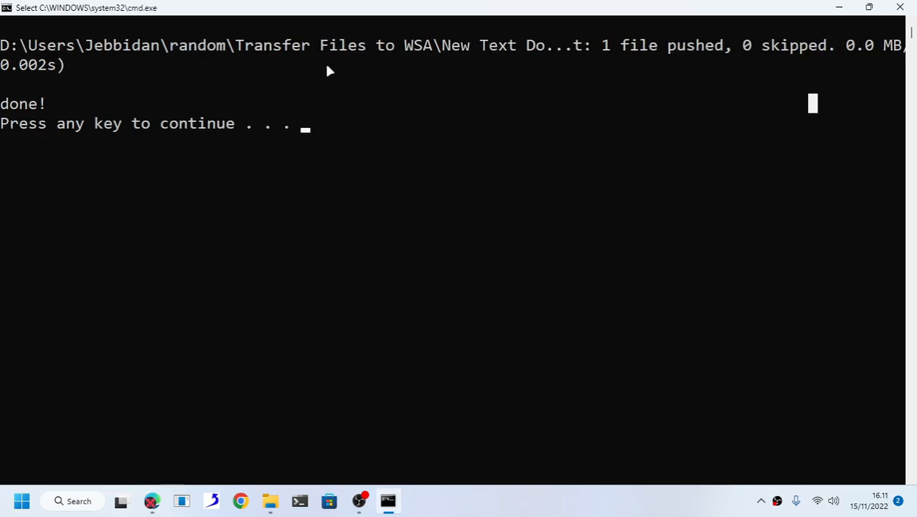
left_click_drag(471, 45, 883, 56)
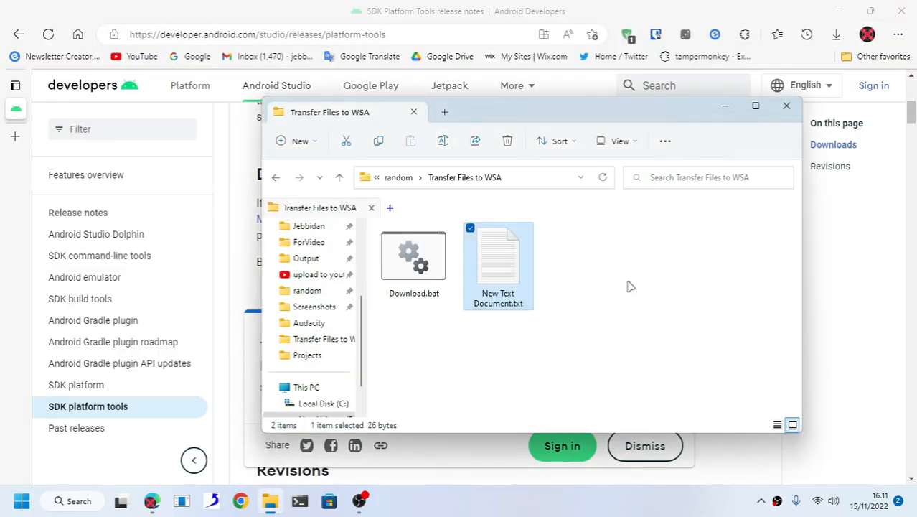
mouse_move(620, 293)
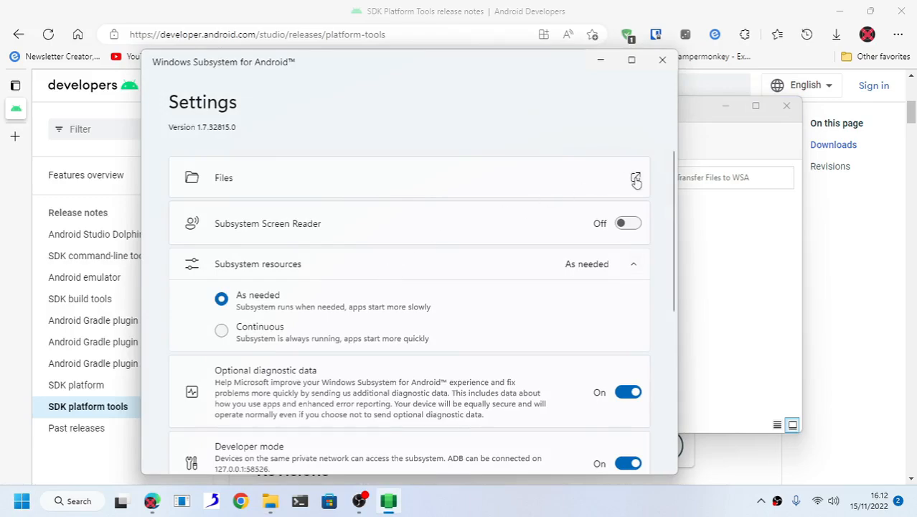
Step: Open the subsystem's Downloads and open the pushed New Text Document
left_click(635, 177)
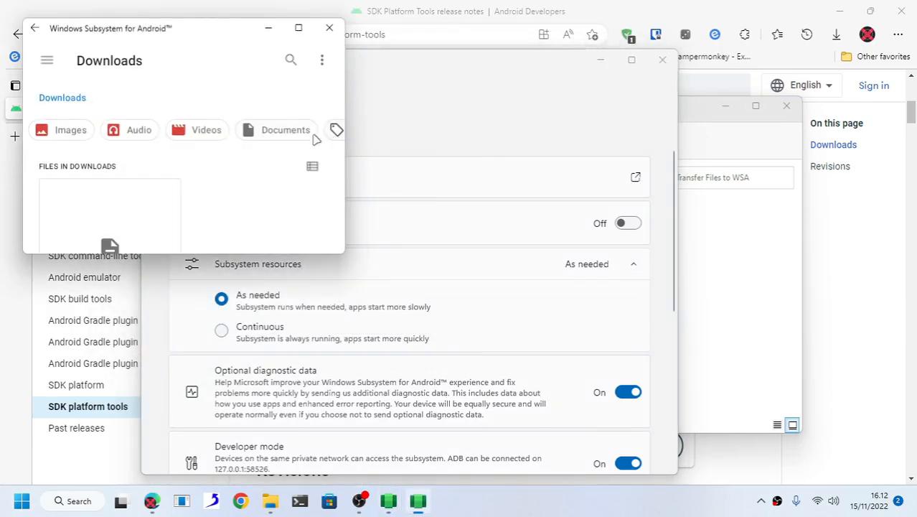
mouse_move(298, 28)
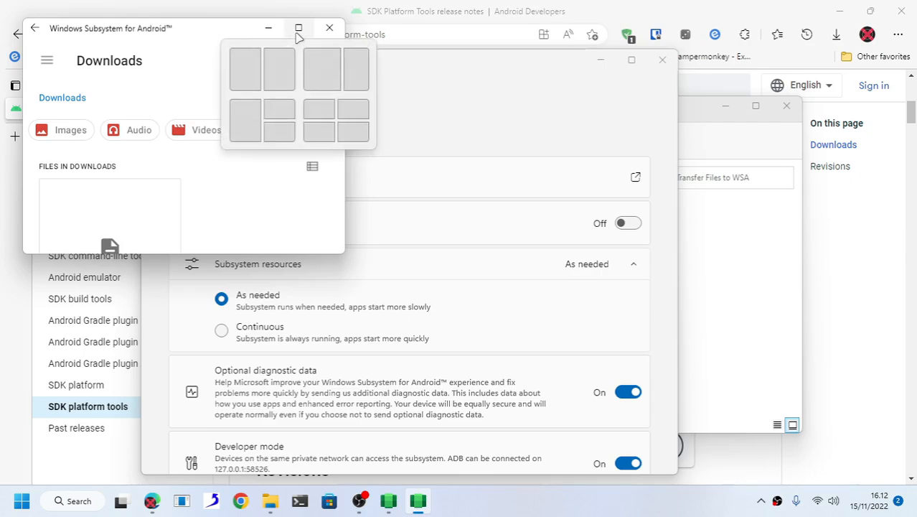
left_click(298, 28)
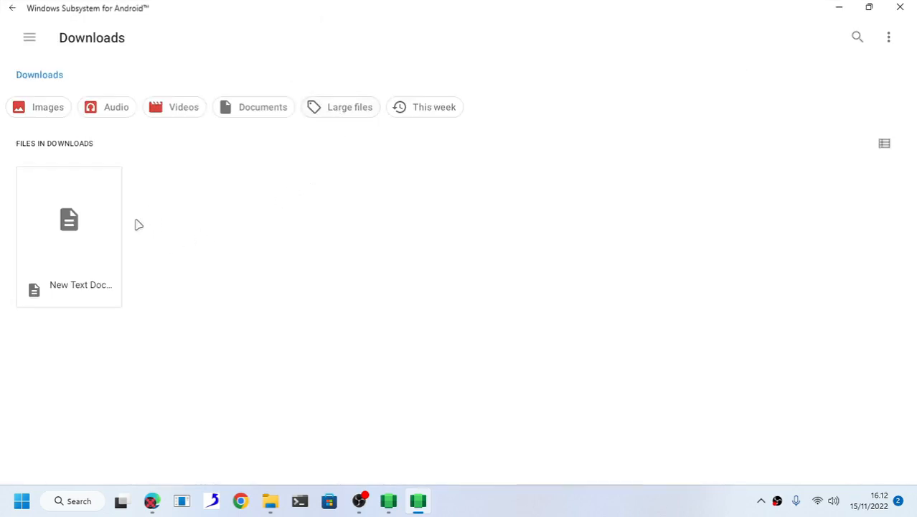
double_click(69, 219)
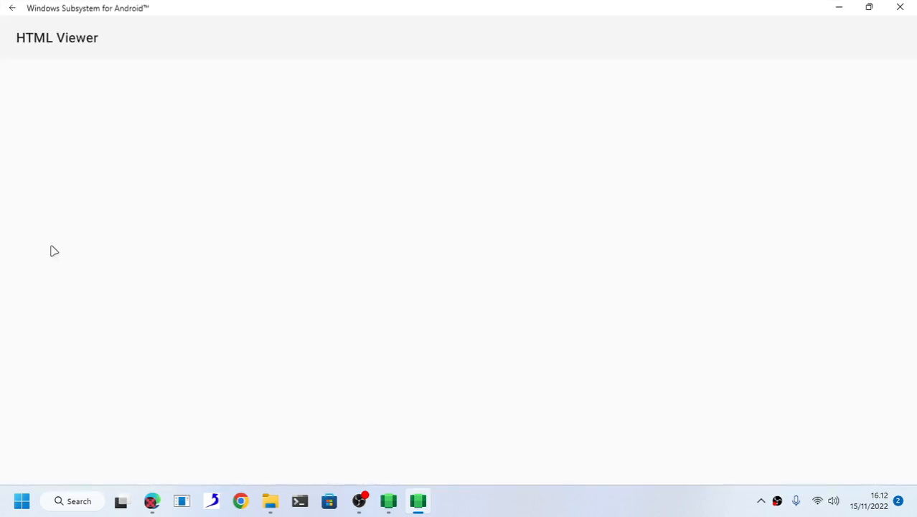
mouse_move(12, 9)
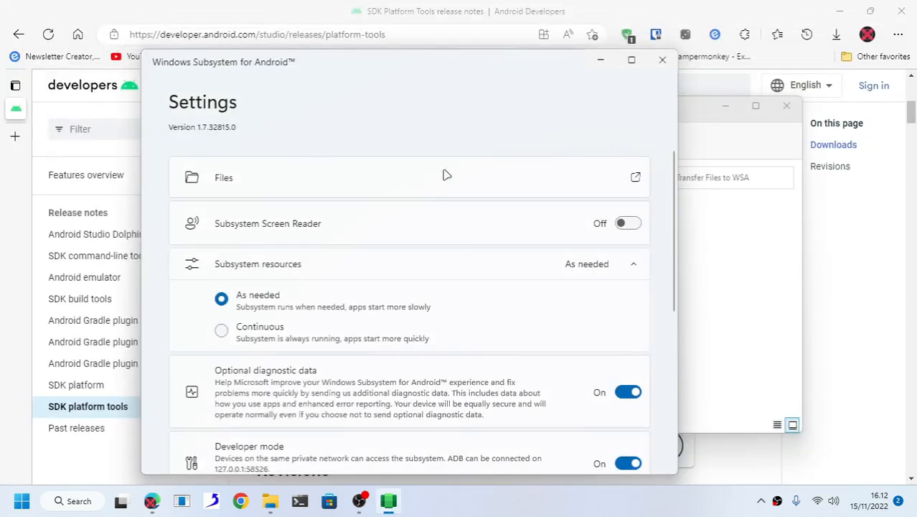
mouse_move(673, 87)
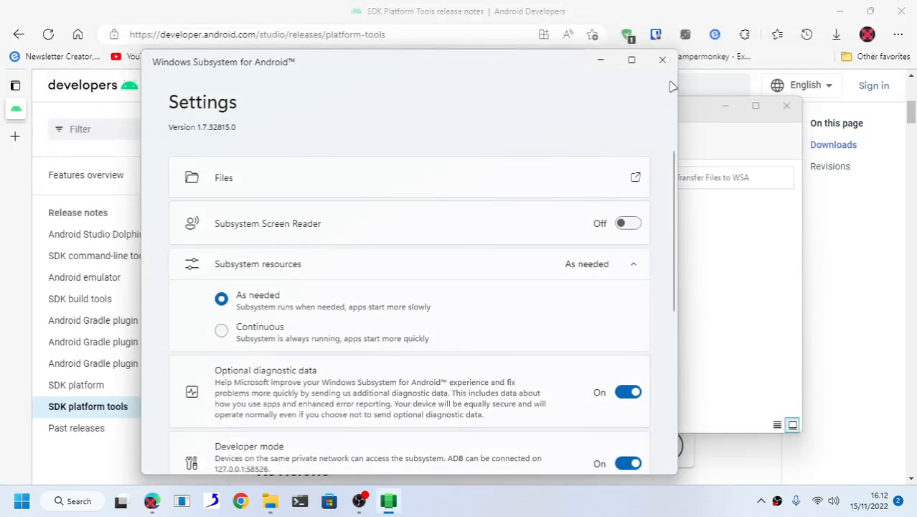
Step: Close the WSA Settings window and the Transfer Files to WSA folder
left_click(662, 59)
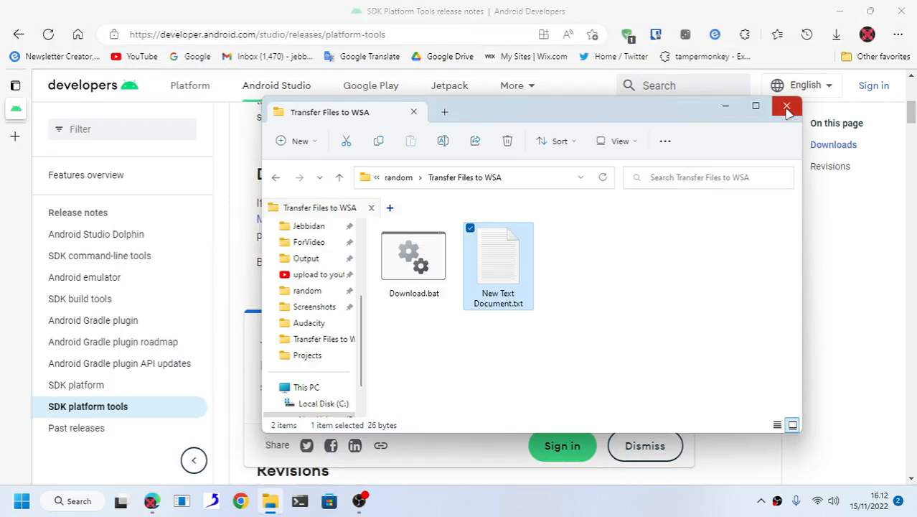
left_click(787, 106)
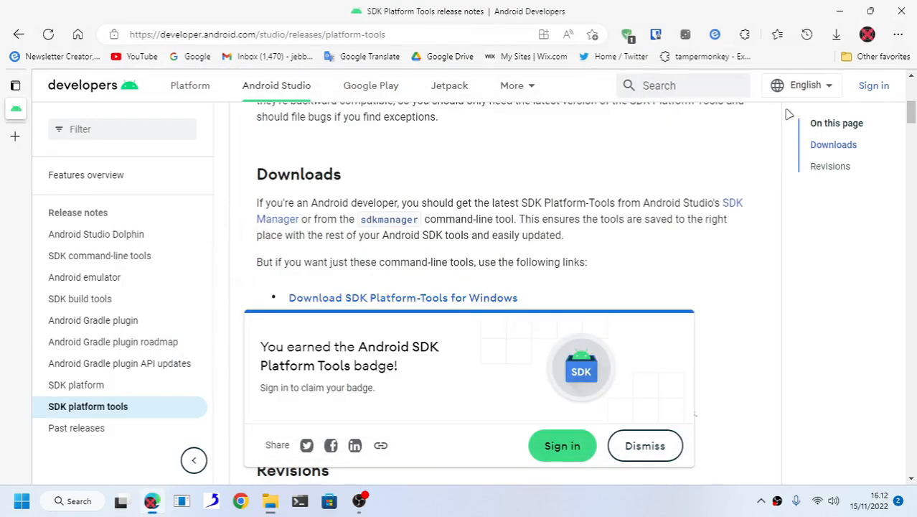
mouse_move(764, 155)
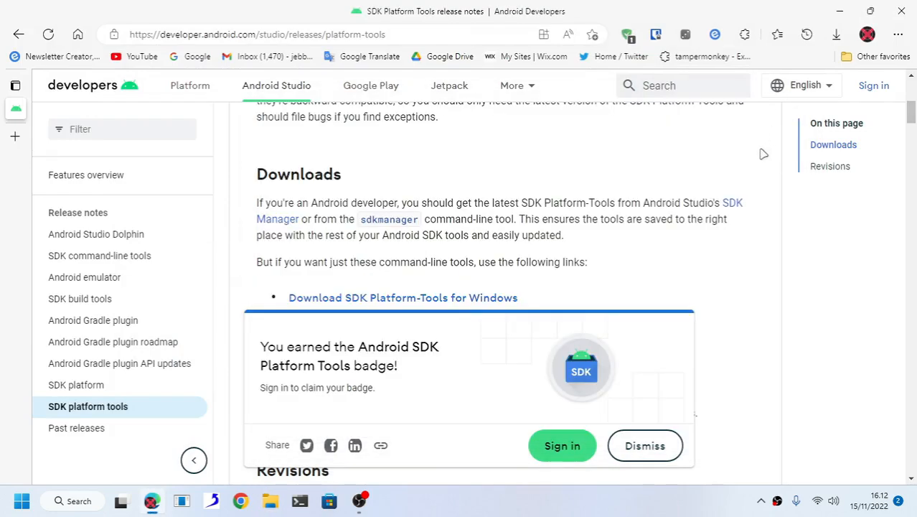